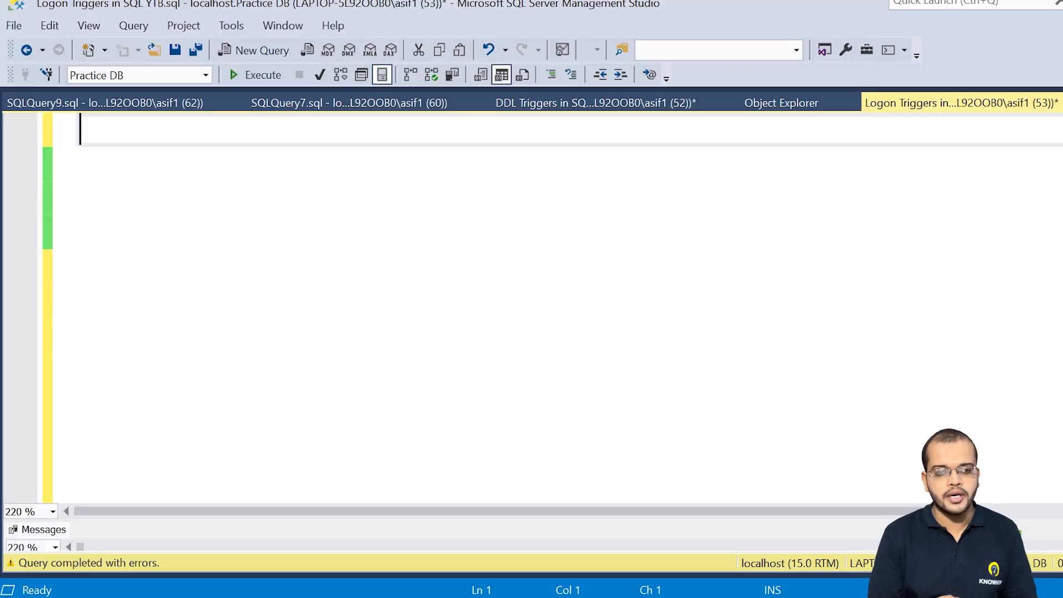
# Write SELECT IS_USER_PROCESS, ORIGINAL_LOGIN_NAME, * FROM sys.dm_exec_sessions in the query editor
pyautogui.write('SELECT')
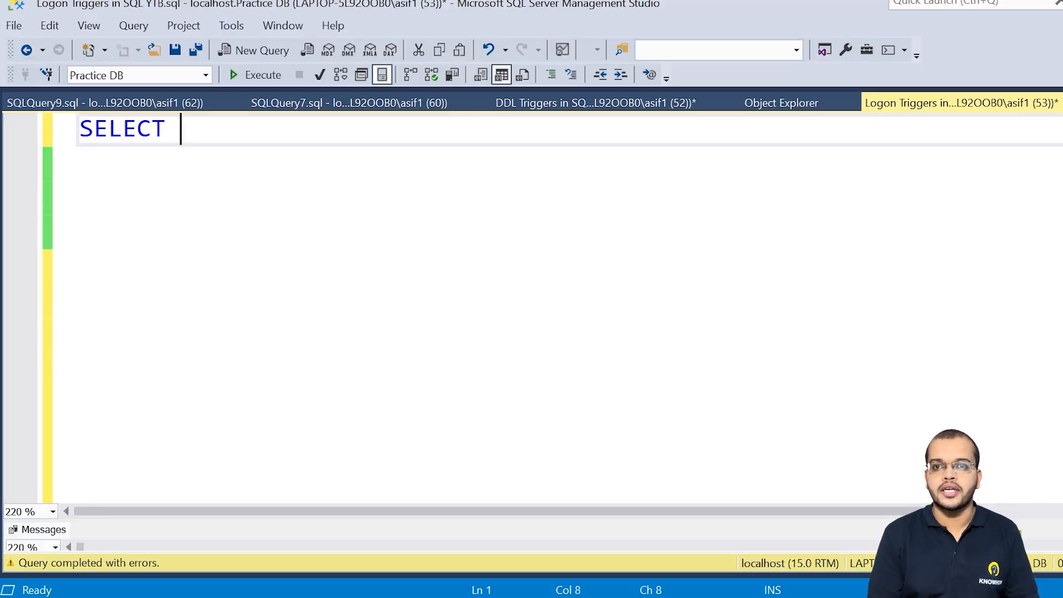
pyautogui.write('IS')
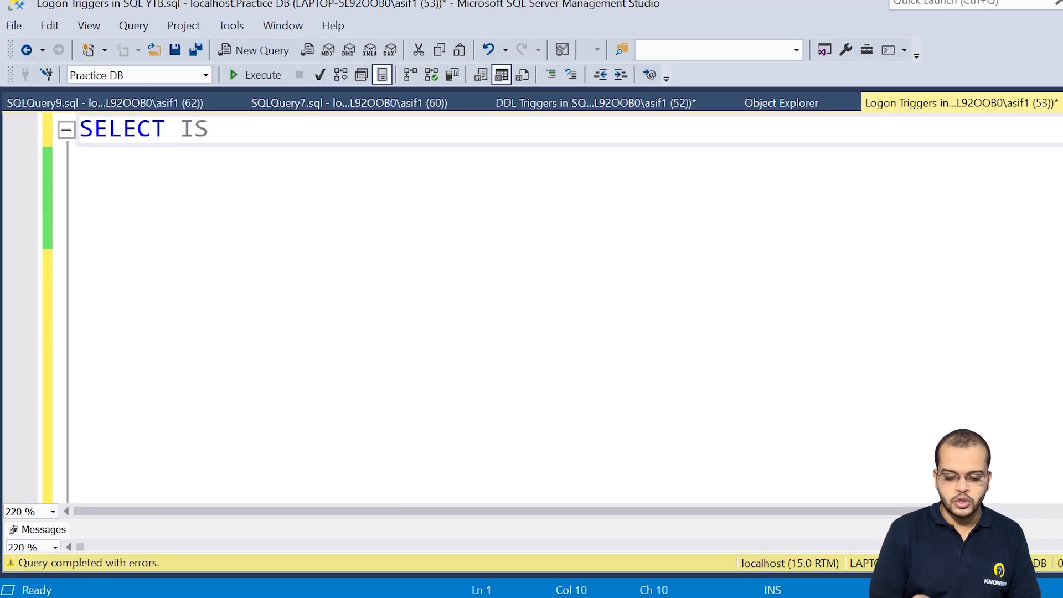
pyautogui.write('_USER_PROC')
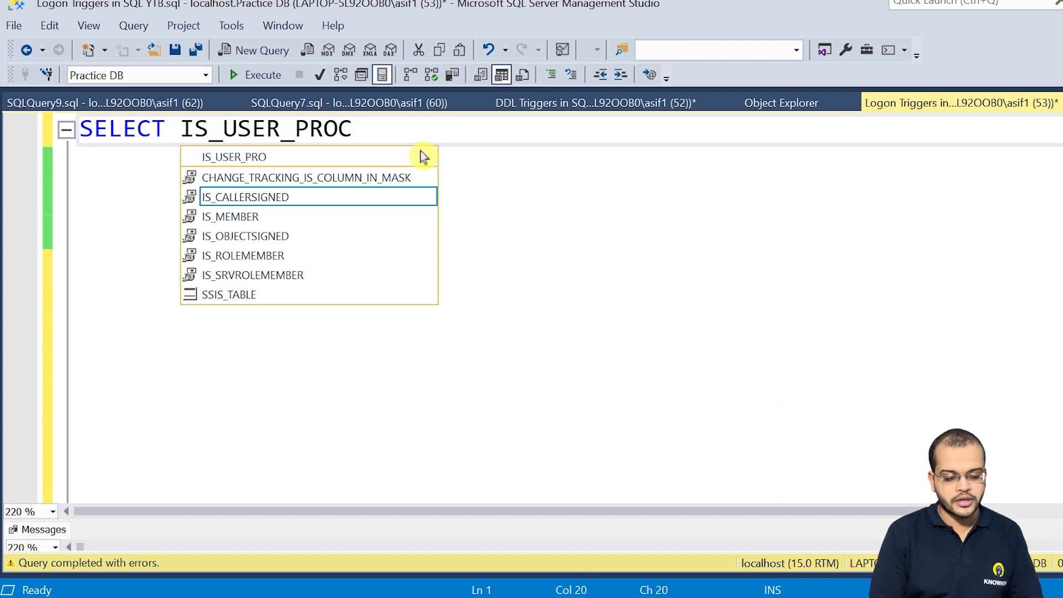
pyautogui.write('SS,')
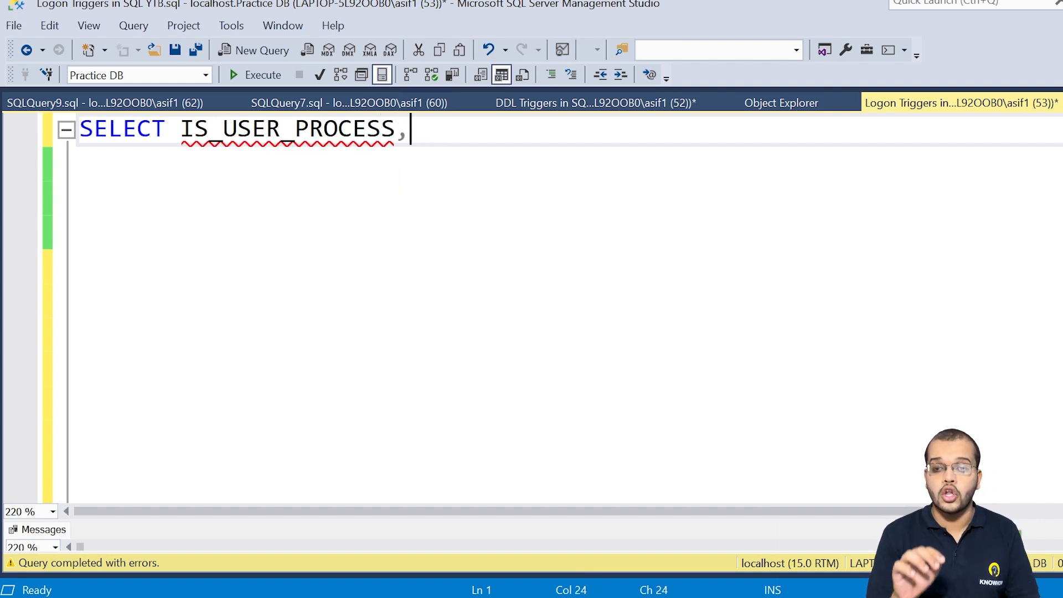
pyautogui.write('ORIGINAL')
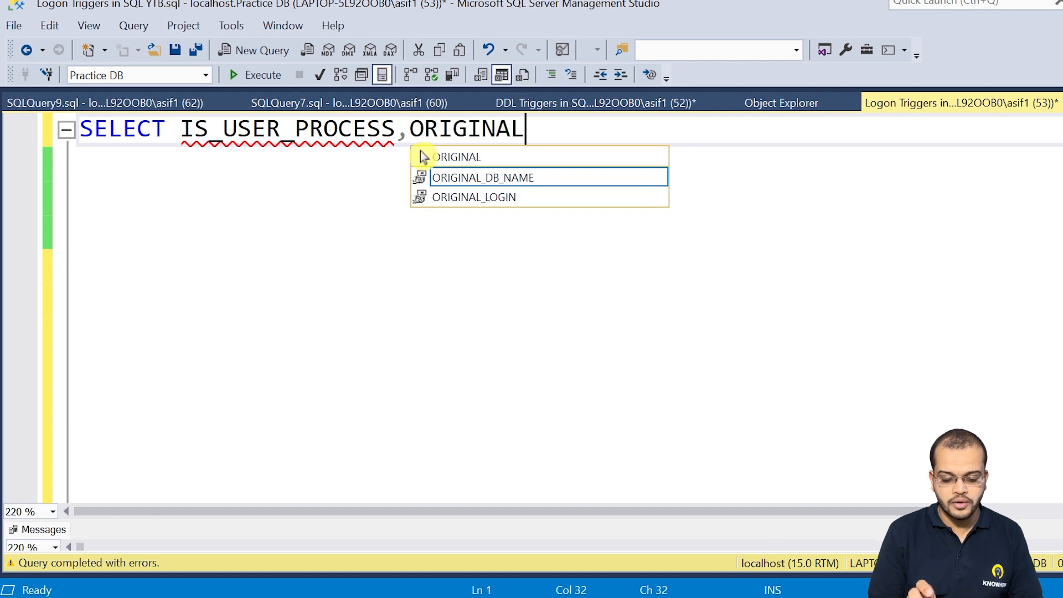
pyautogui.write('_LOGIN_')
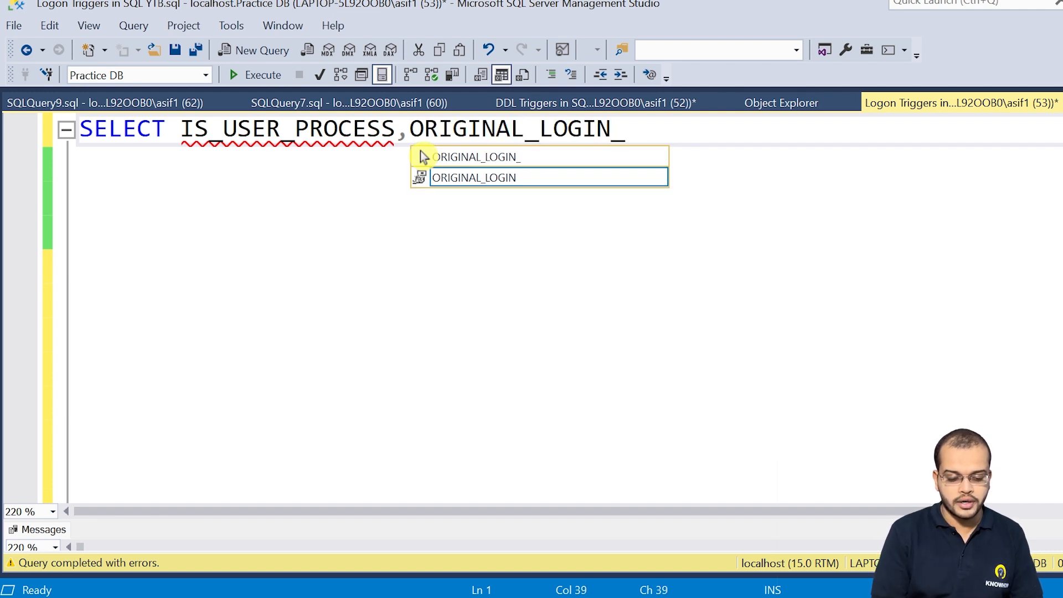
pyautogui.write('NAME')
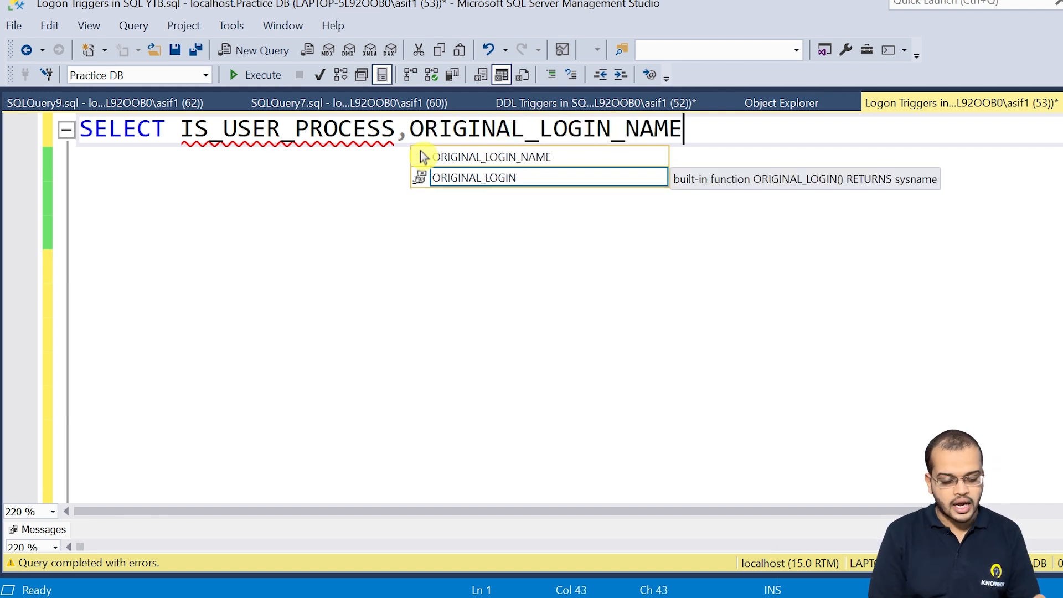
pyautogui.write(',* FROM')
pyautogui.write('SY')
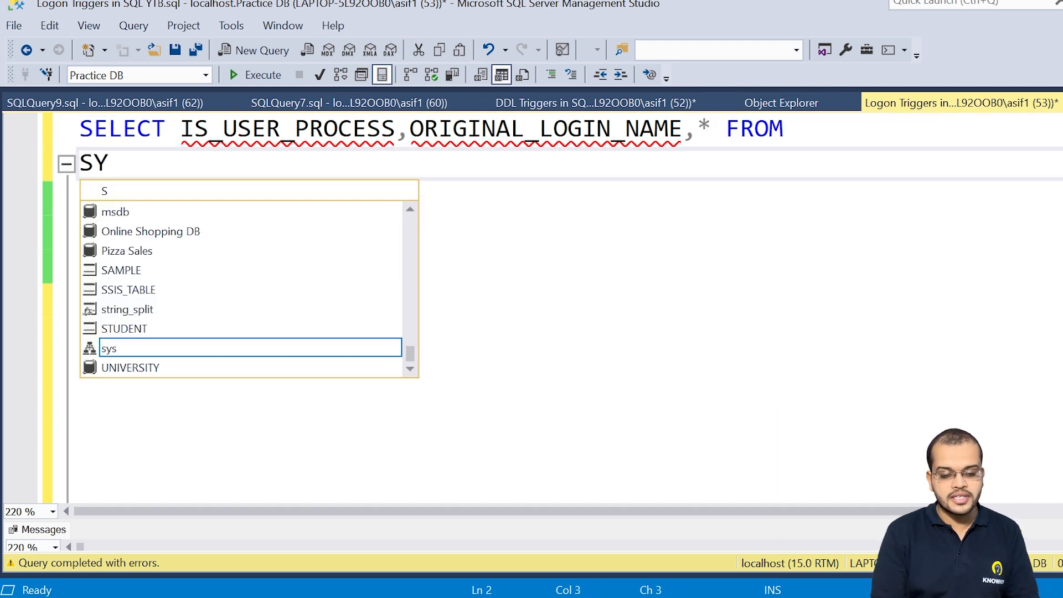
pyautogui.write('S.')
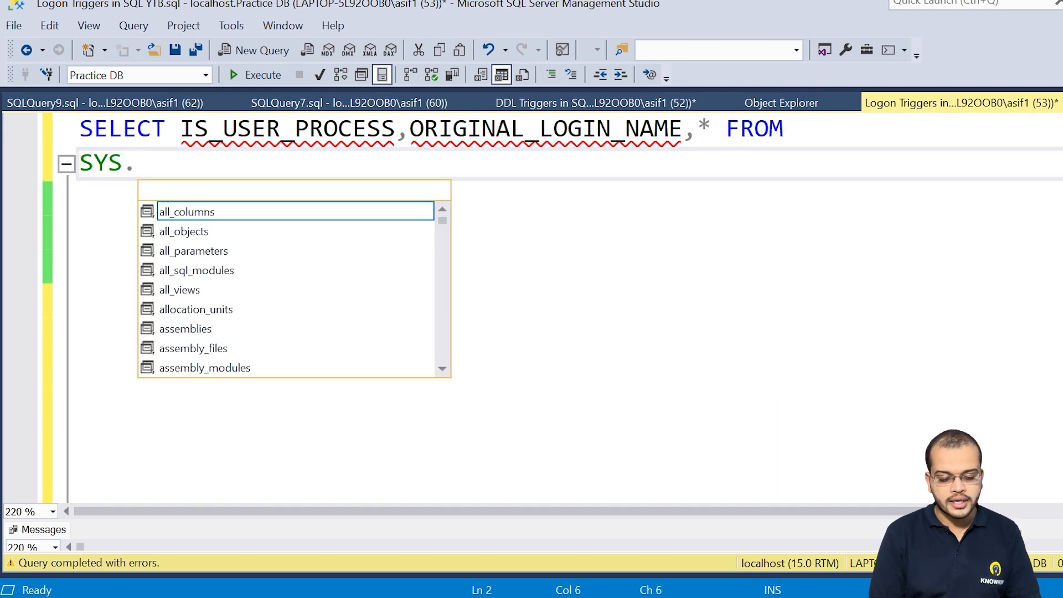
pyautogui.write('DM_E')
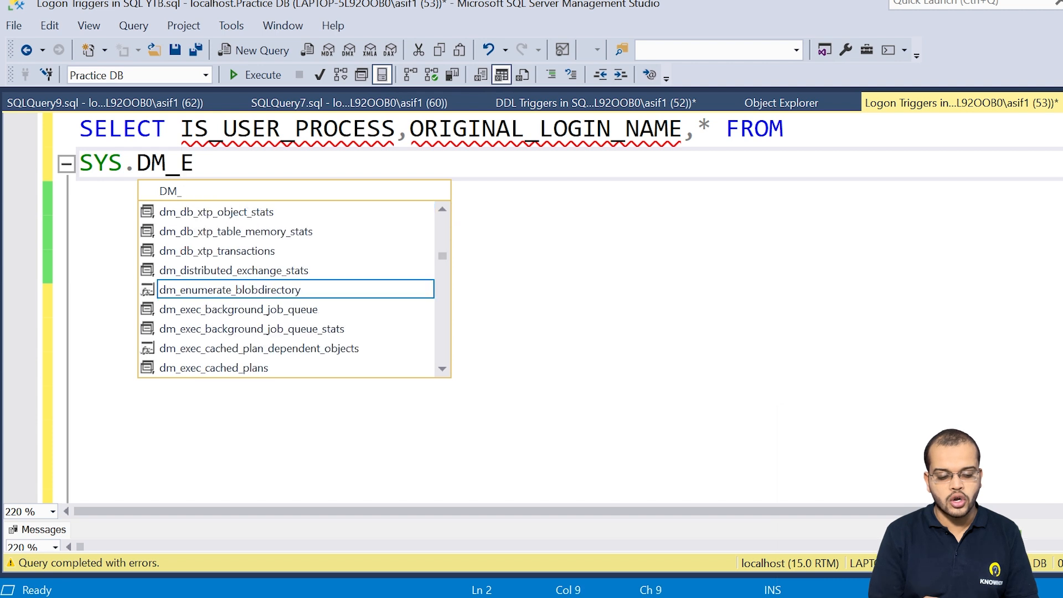
pyautogui.write('XEC')
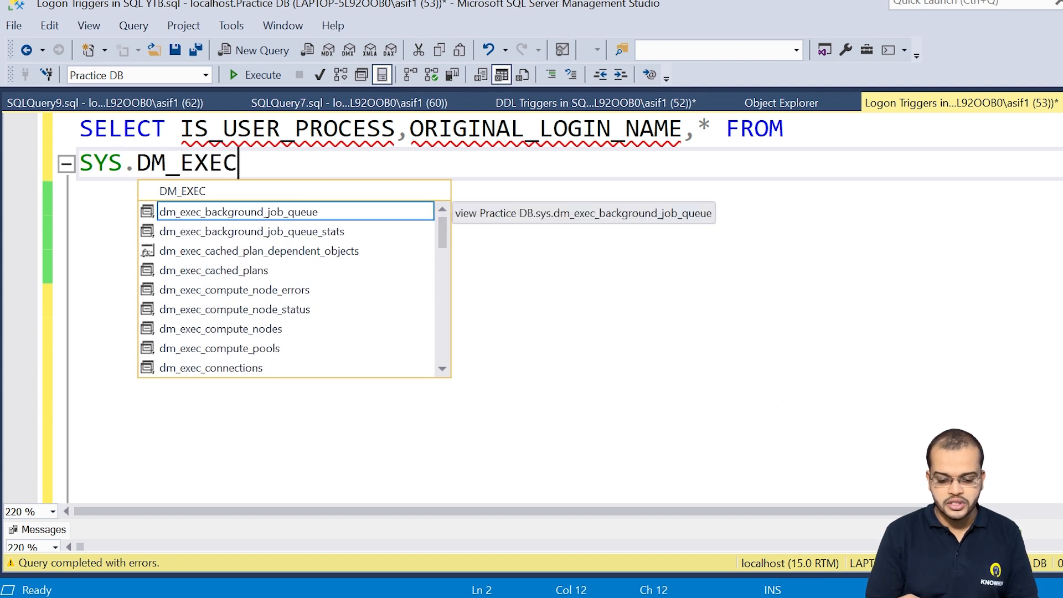
pyautogui.write('_SESSIONS')
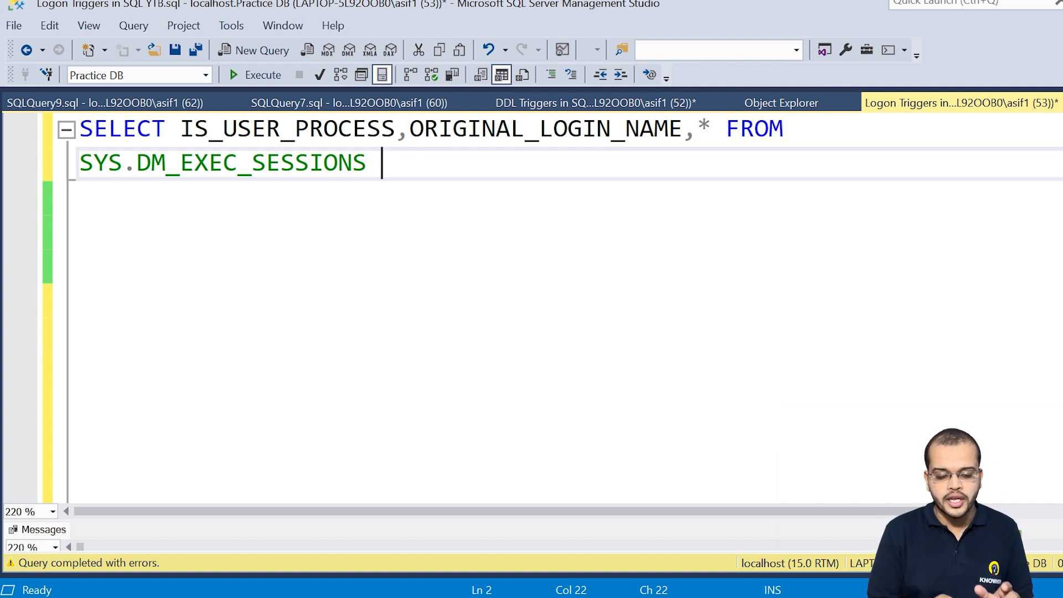
# Add ORDER BY LOGIN_TIME DESC so the newest logins come first
pyautogui.write('ORDER B')
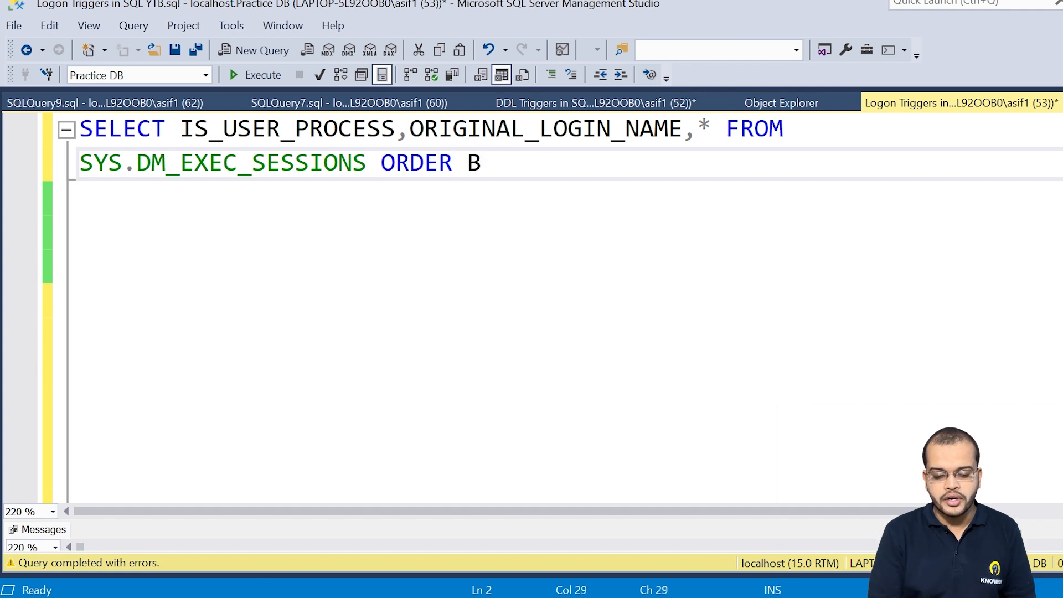
pyautogui.write('Y LOGIN_TIME')
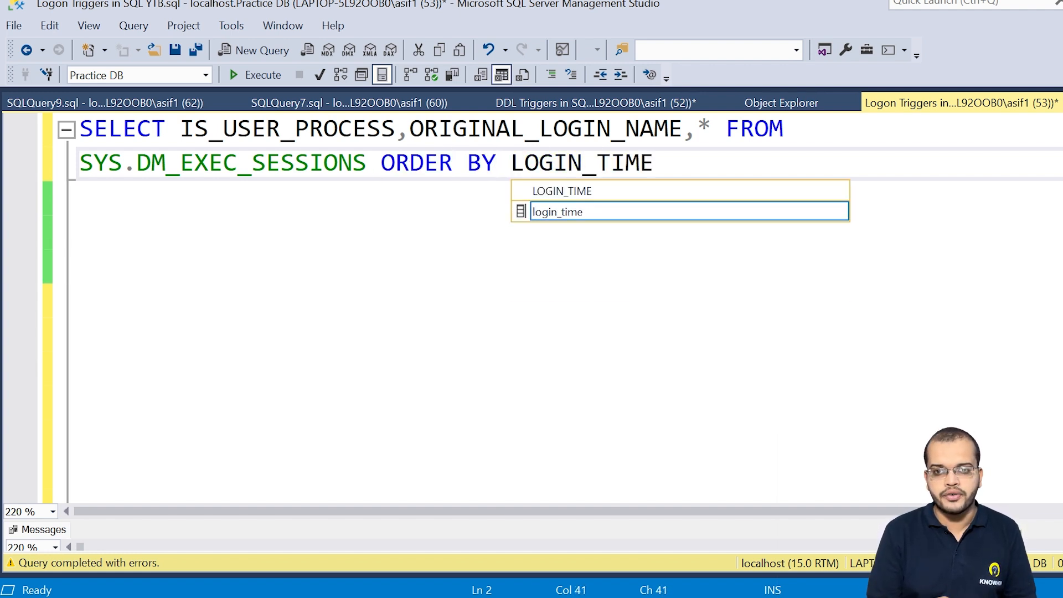
pyautogui.moveTo(685, 212)
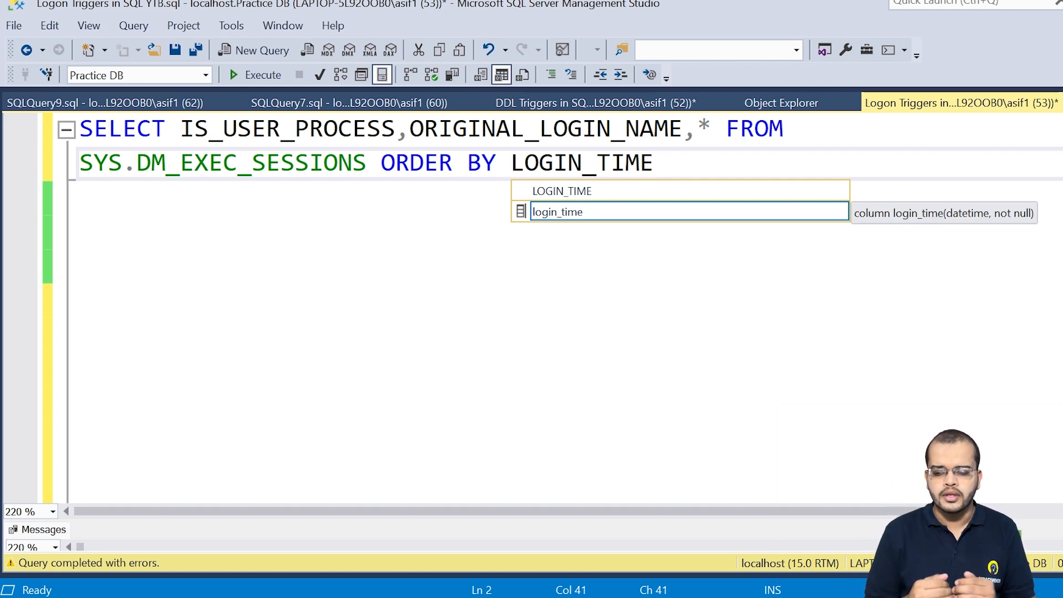
pyautogui.write('DE')
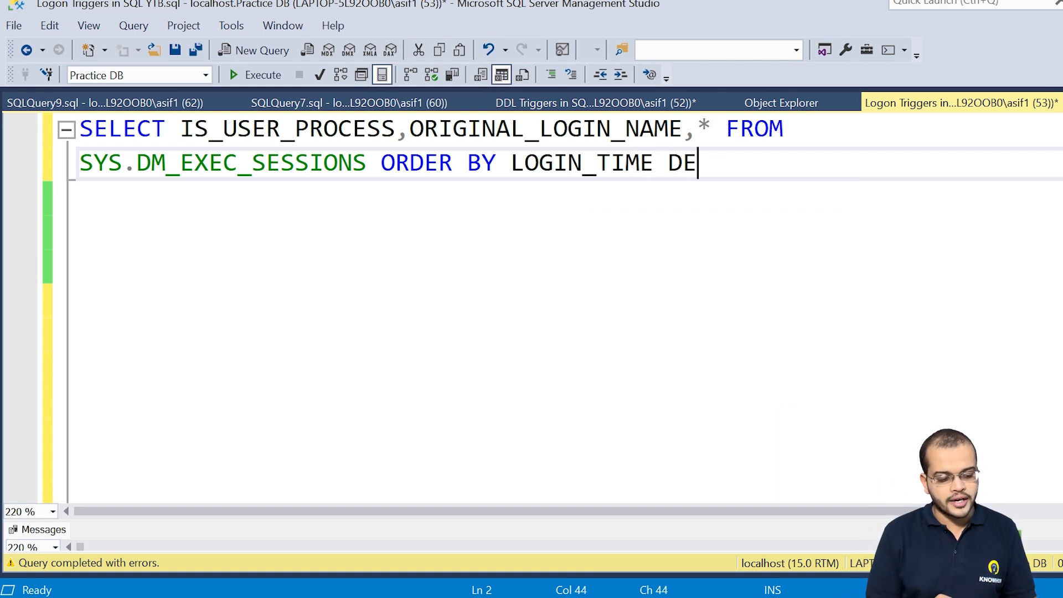
pyautogui.write('SC')
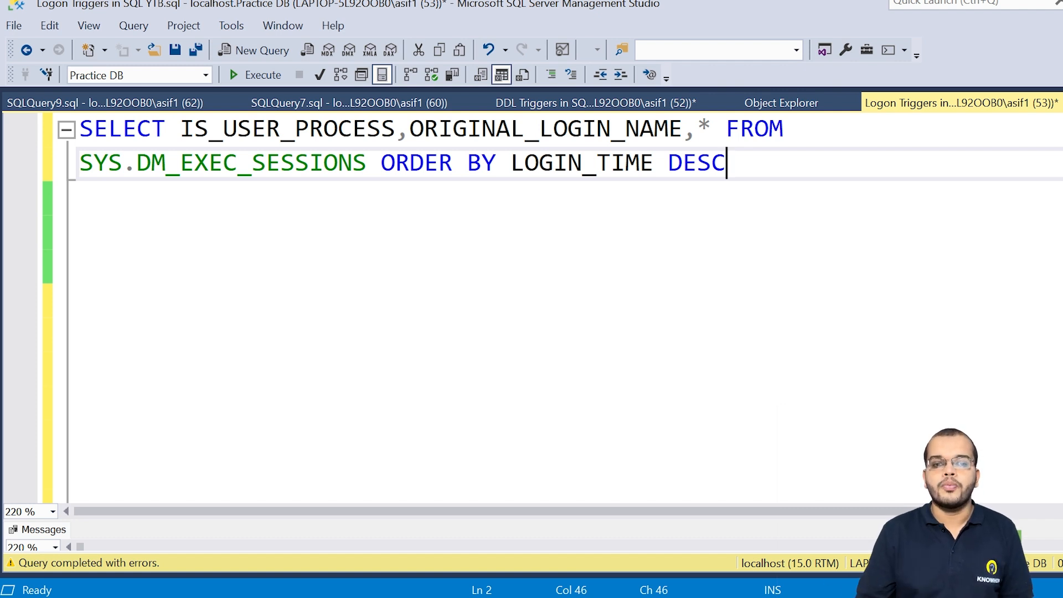
pyautogui.click(262, 75)
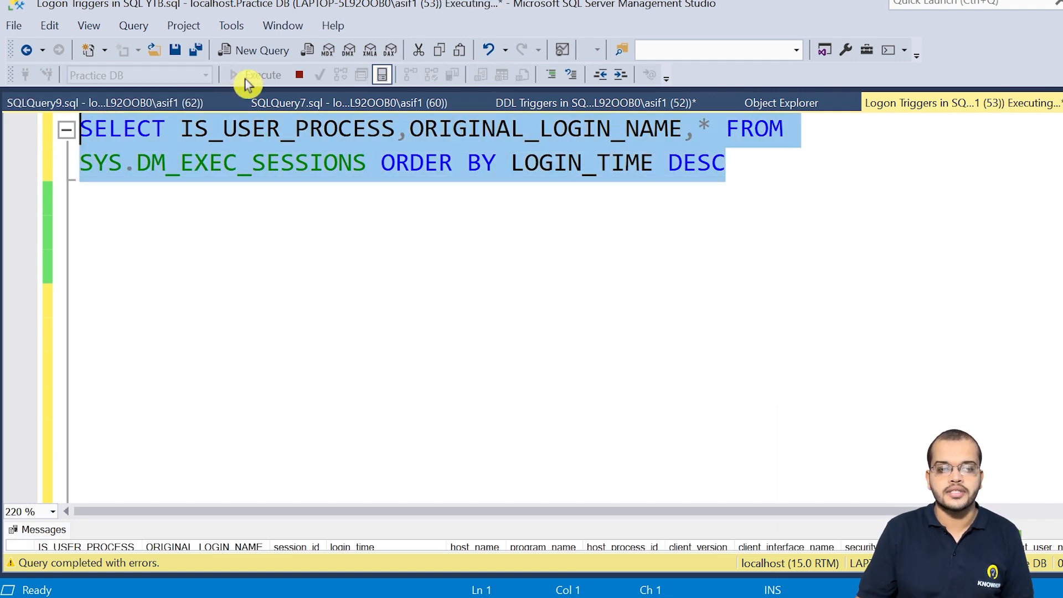
pyautogui.click(246, 75)
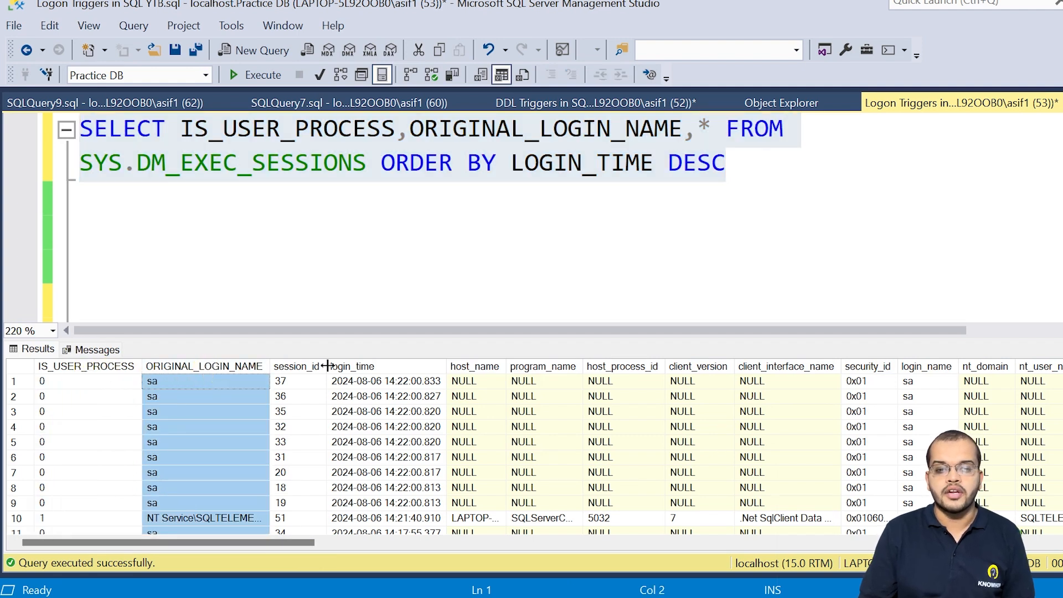
pyautogui.click(296, 381)
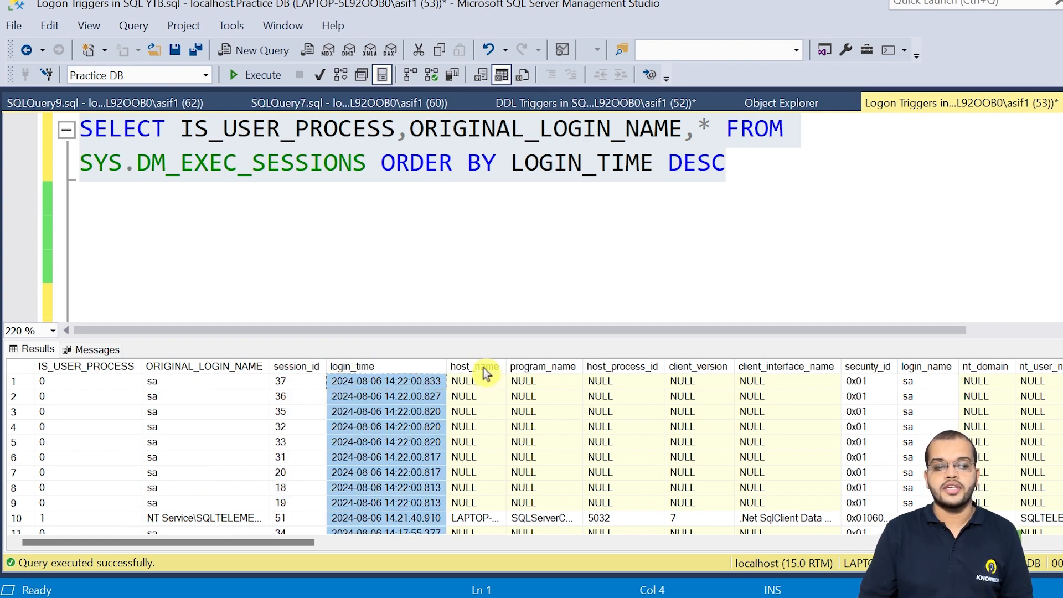
pyautogui.click(523, 381)
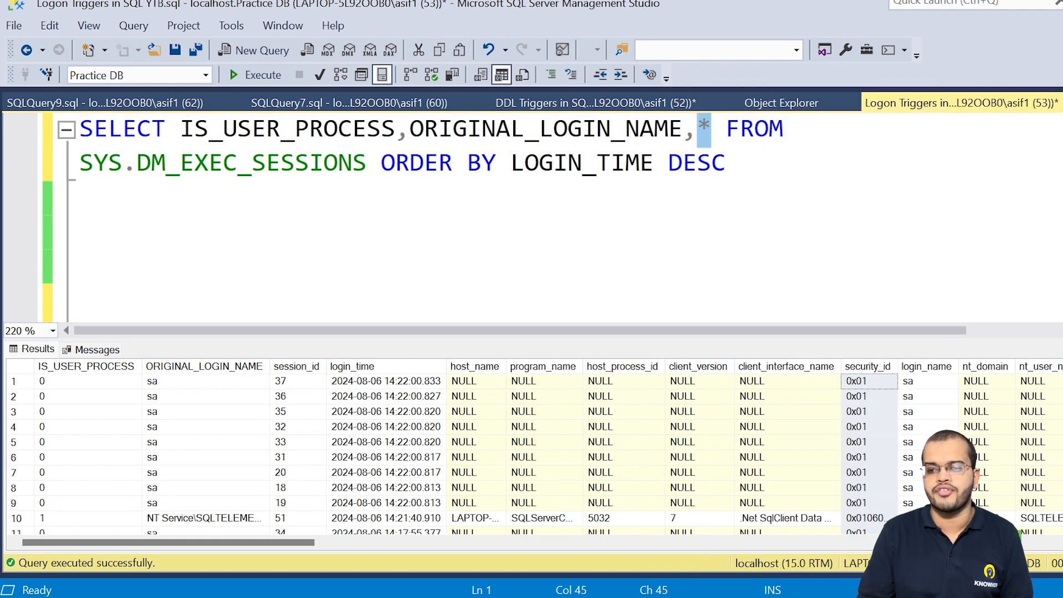
pyautogui.hscroll(3)
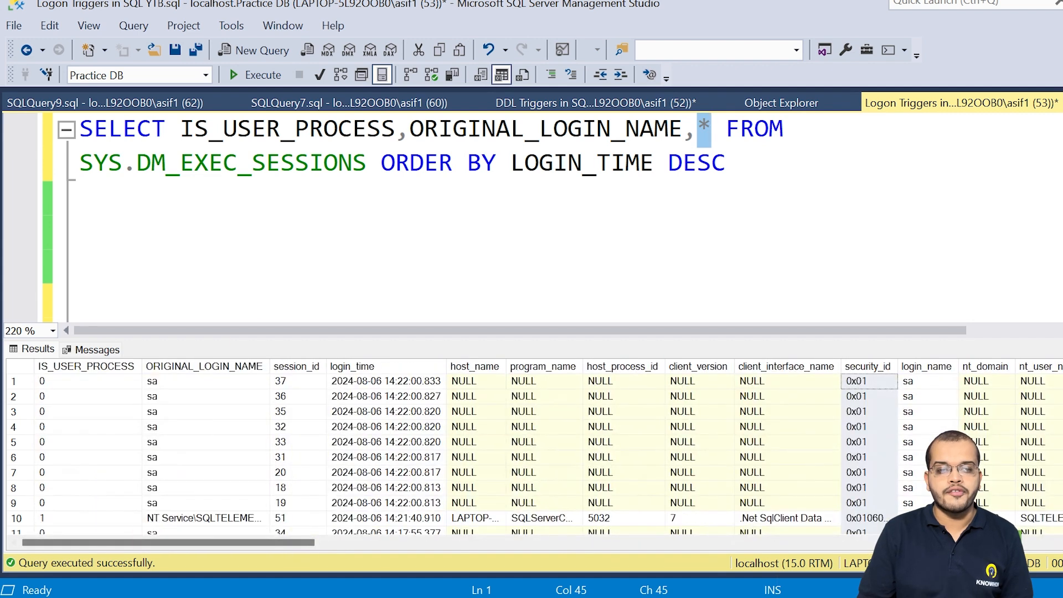
pyautogui.doubleClick(288, 128)
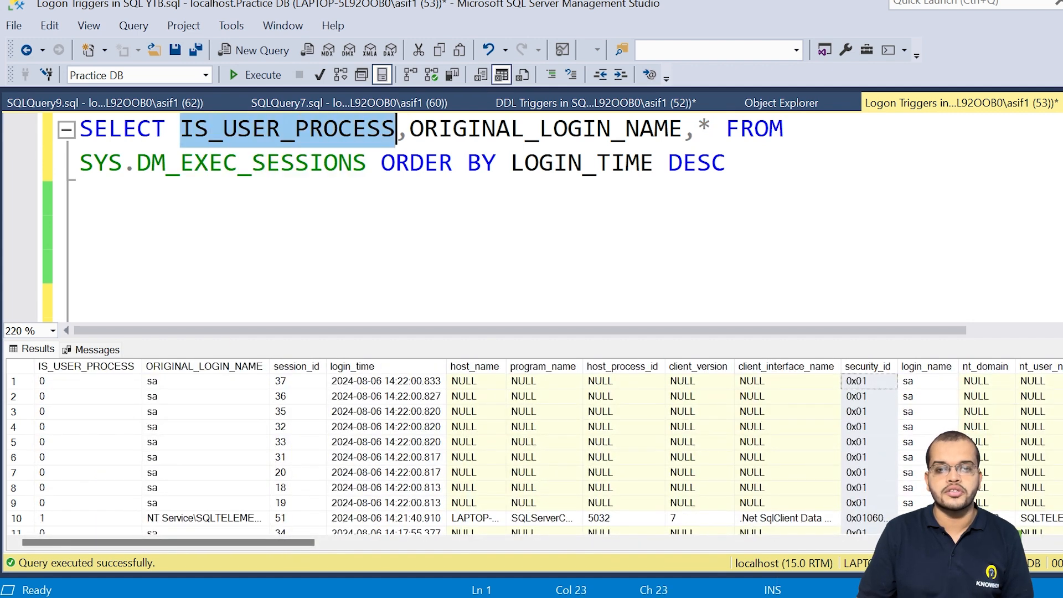
pyautogui.click(86, 380)
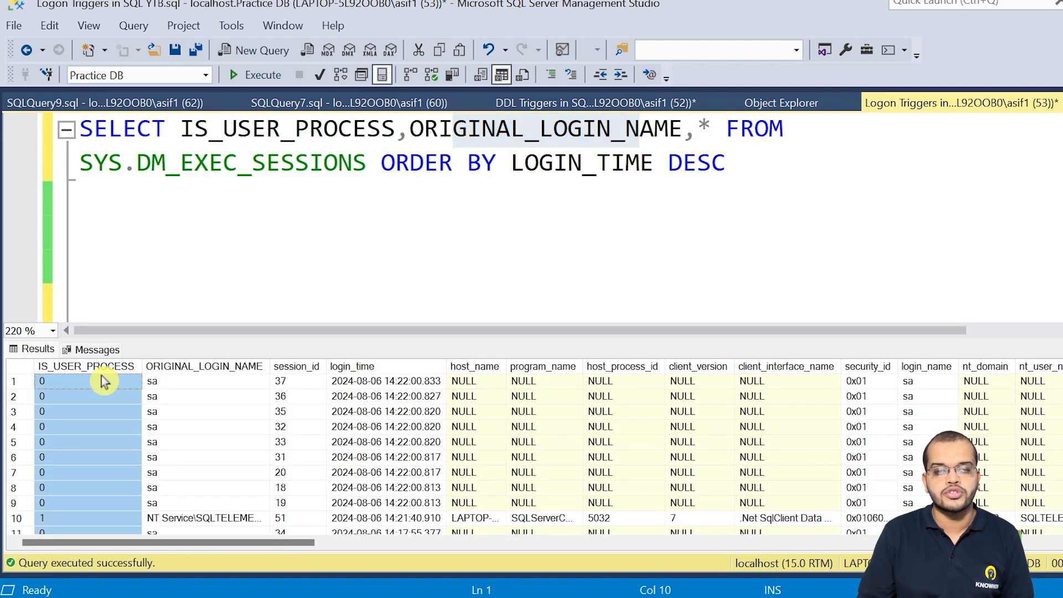
pyautogui.click(204, 381)
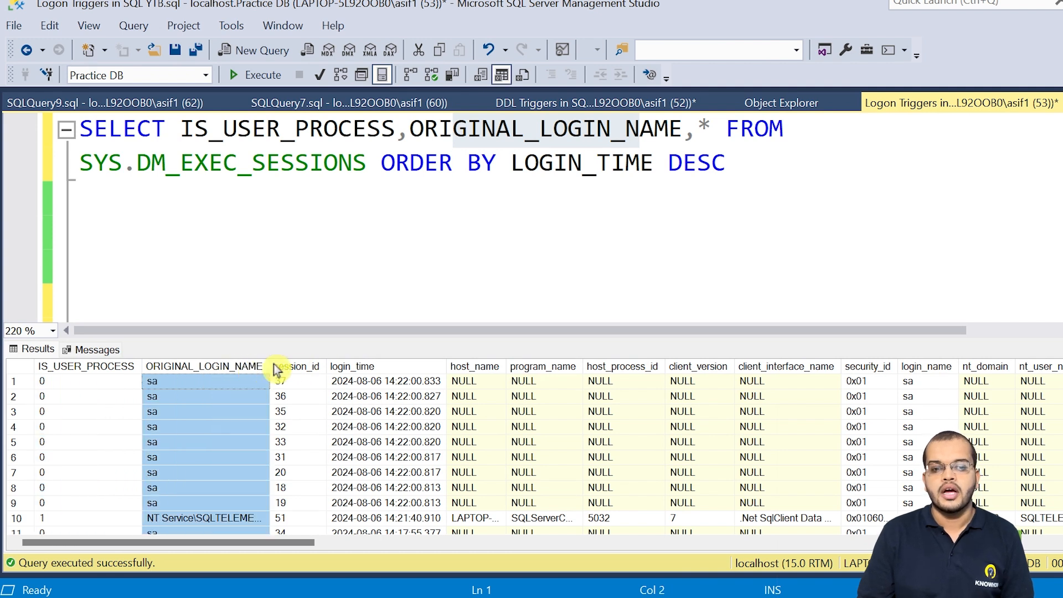
pyautogui.moveTo(208, 574)
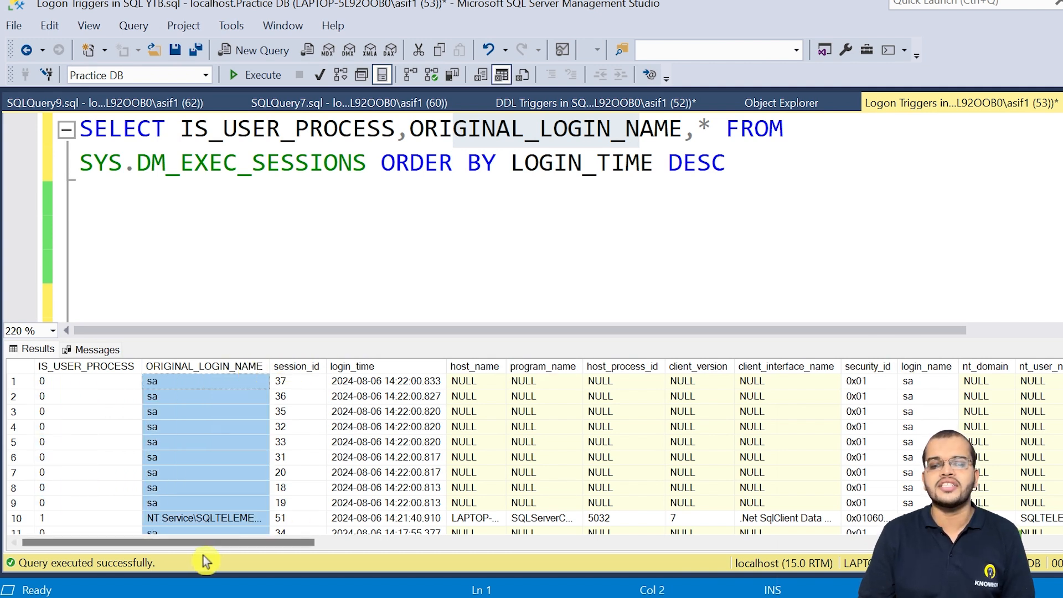
pyautogui.hscroll(3)
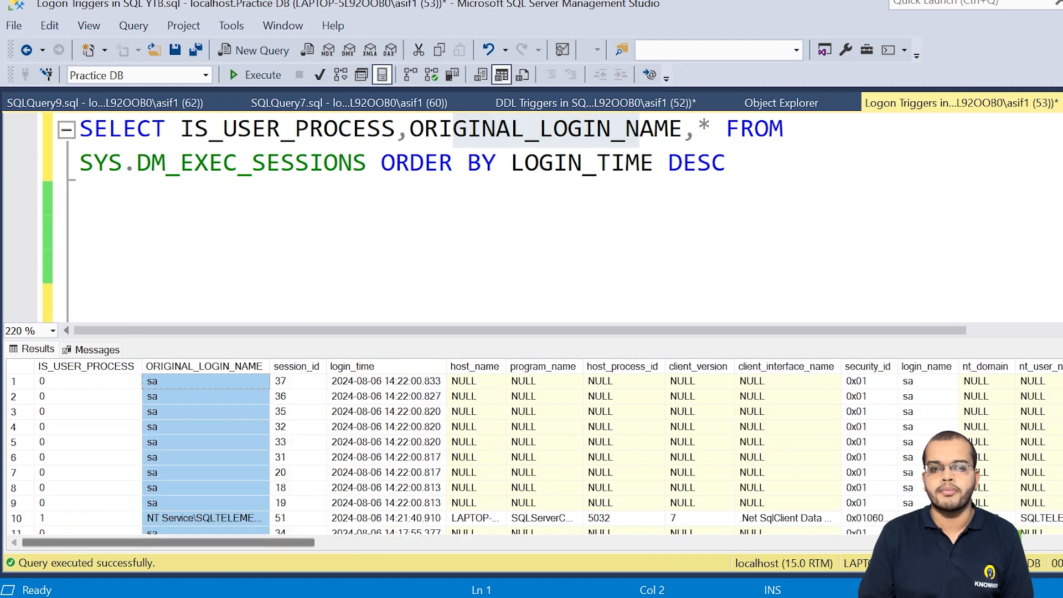
pyautogui.click(670, 129)
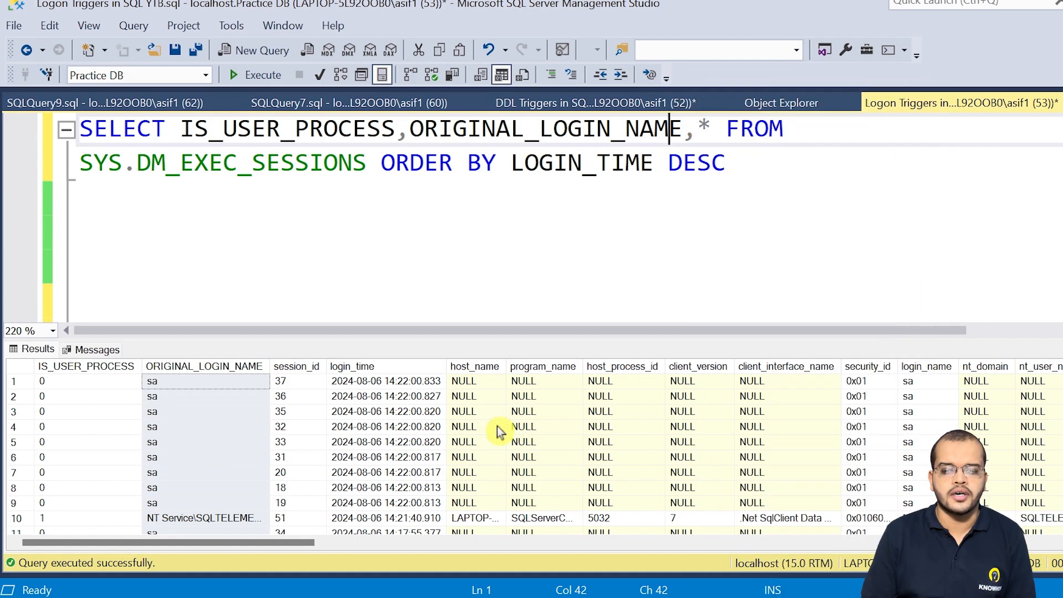
pyautogui.moveTo(418, 381)
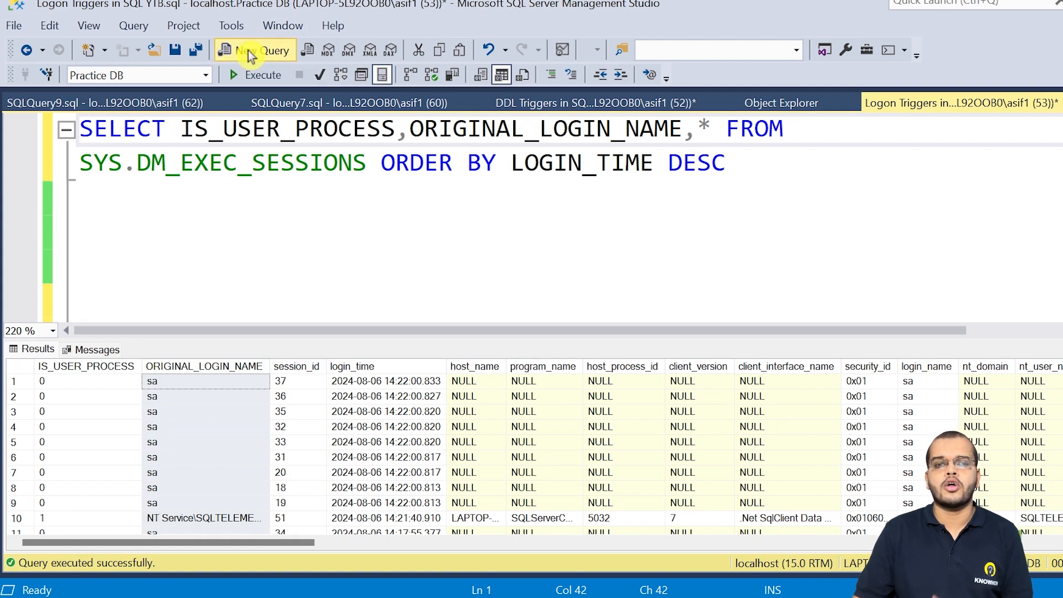
# Open a new blank query window, SQLQuery10, connected to Practice DB
pyautogui.click(249, 49)
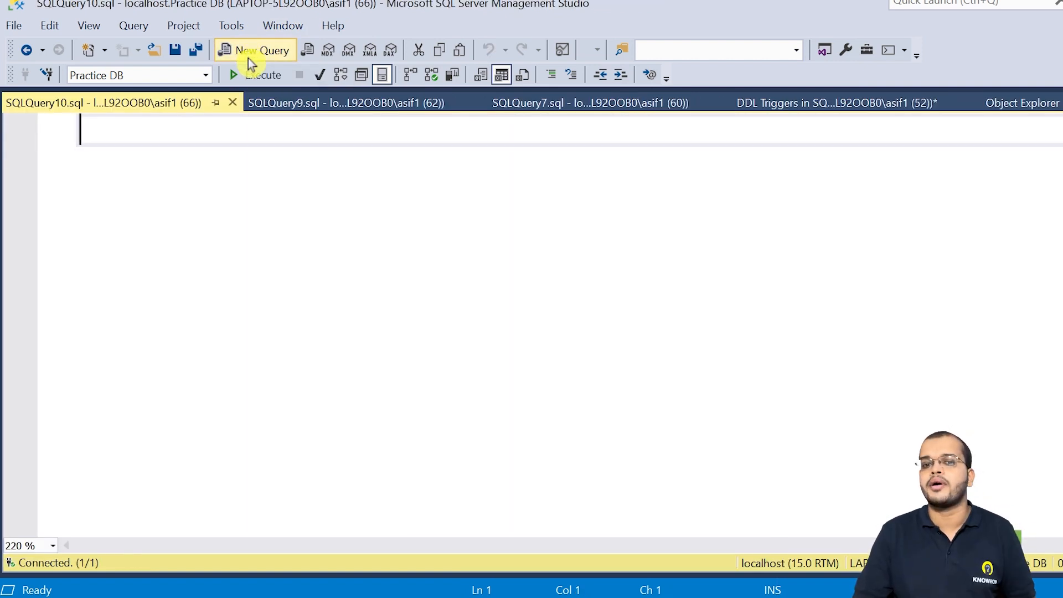
pyautogui.moveTo(251, 71)
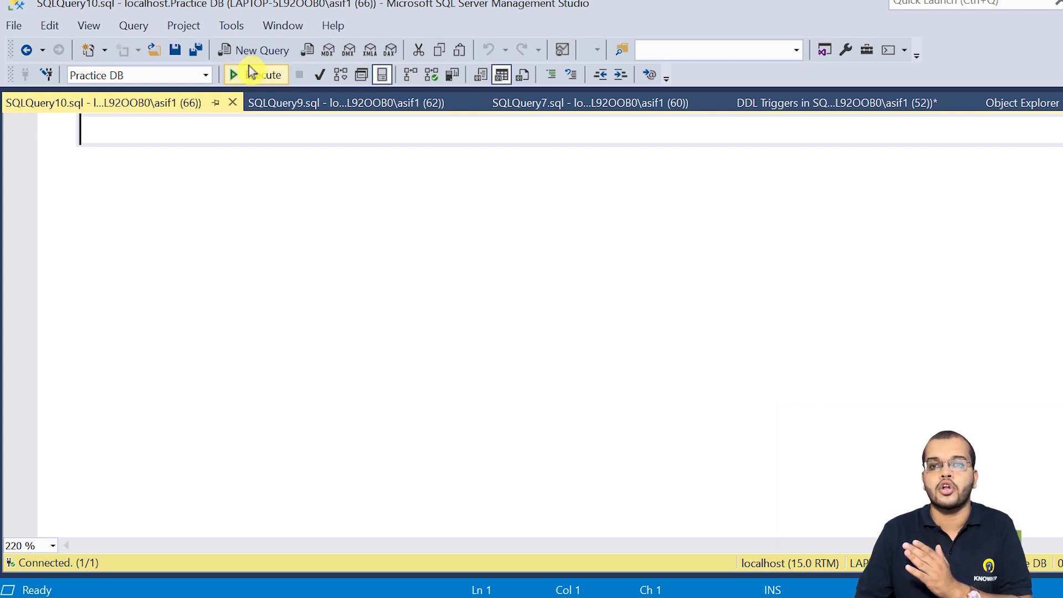
pyautogui.moveTo(249, 69)
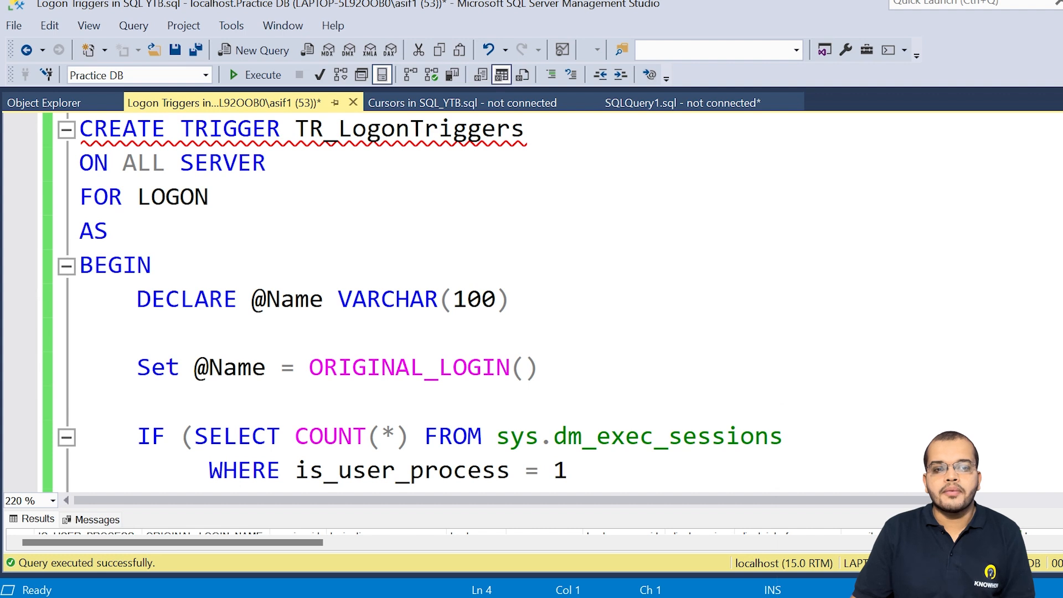
pyautogui.doubleClick(230, 128)
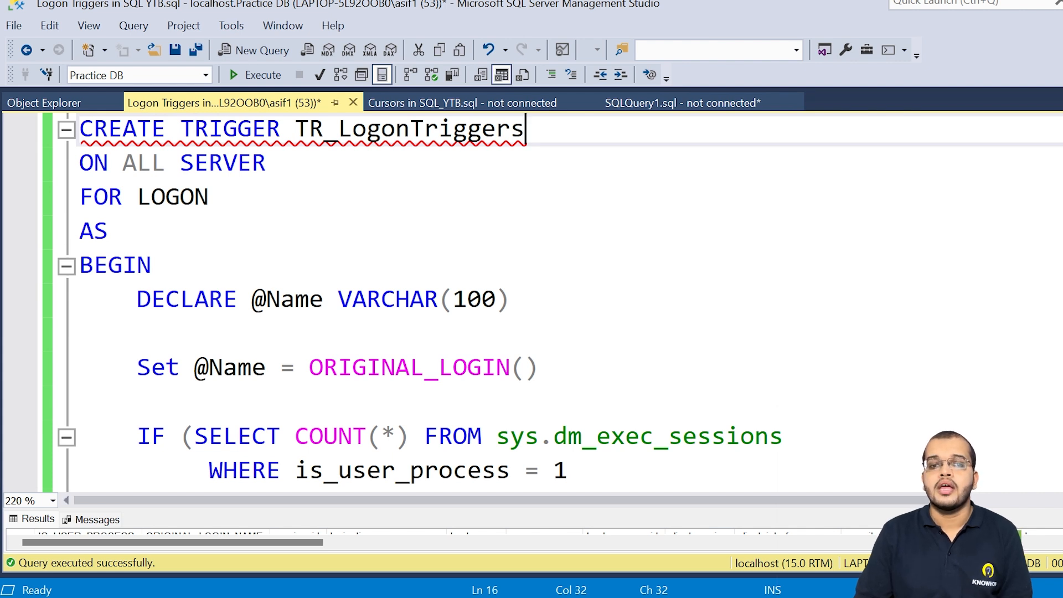
pyautogui.doubleClick(312, 129)
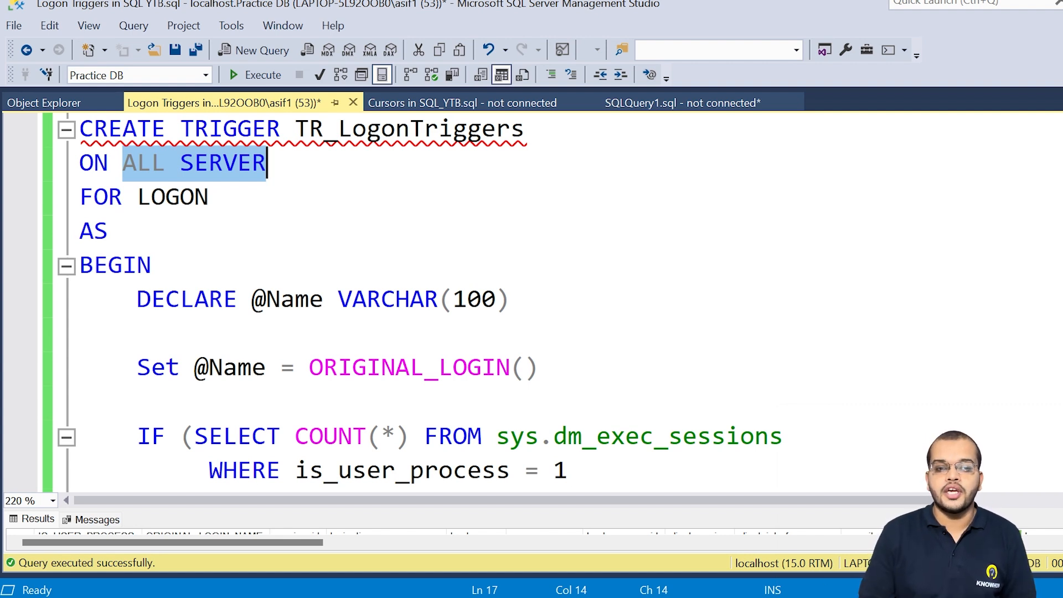
pyautogui.doubleClick(172, 198)
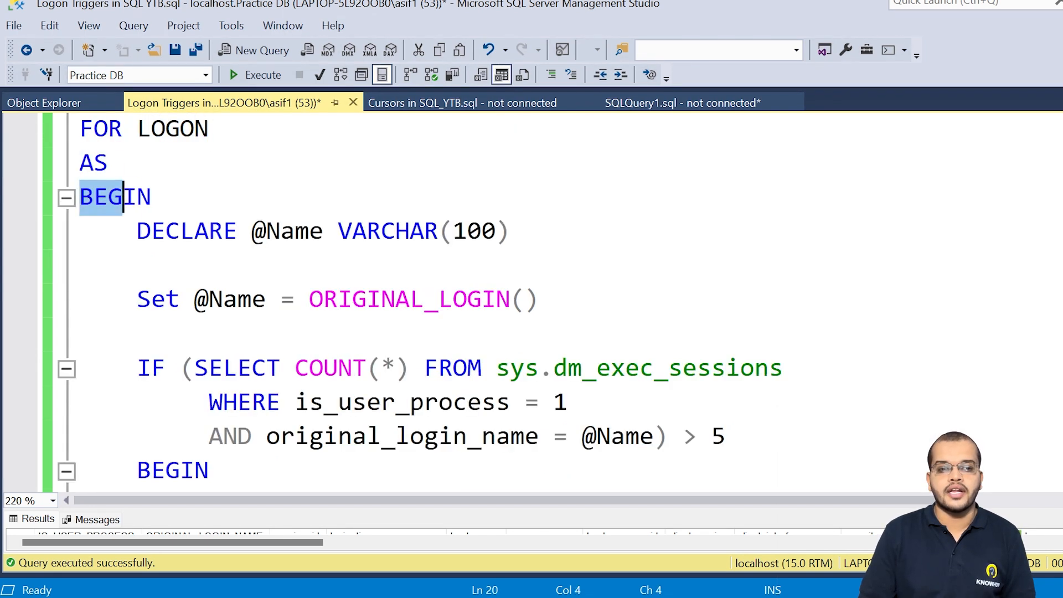
pyautogui.click(151, 197)
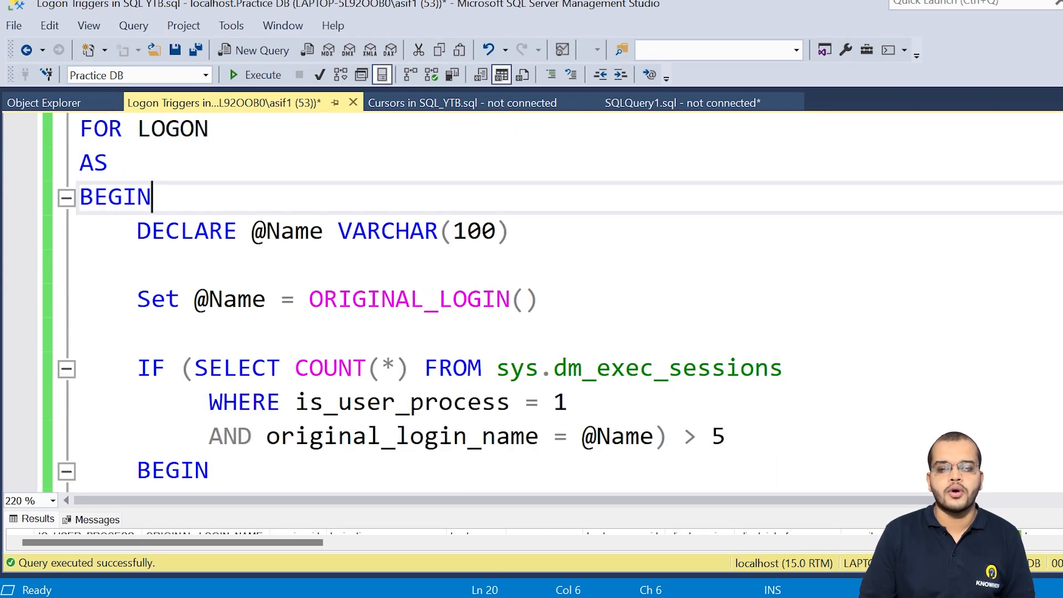
pyautogui.scroll(-3)
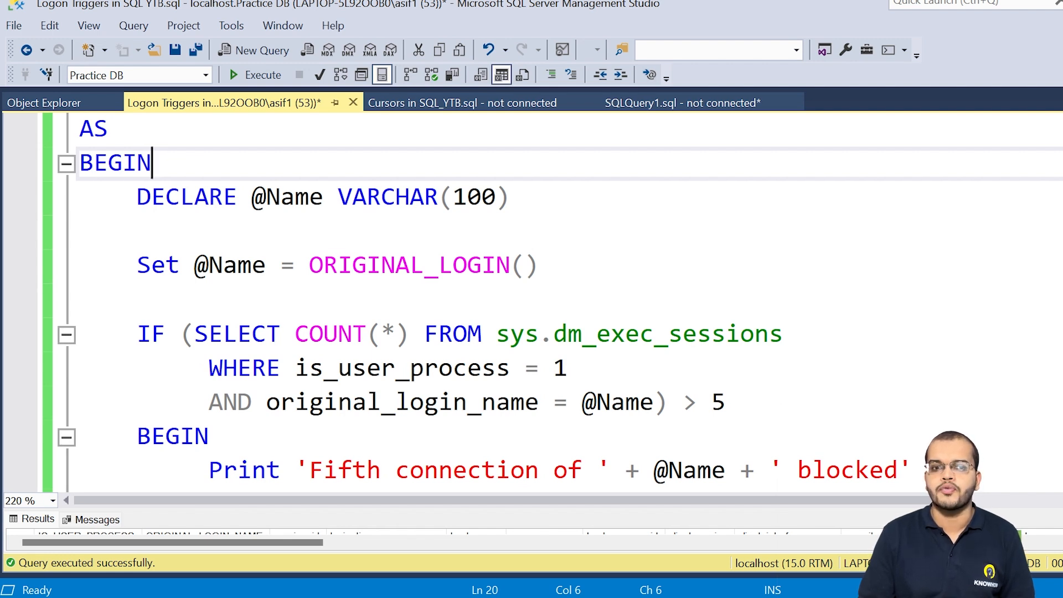
pyautogui.scroll(-3)
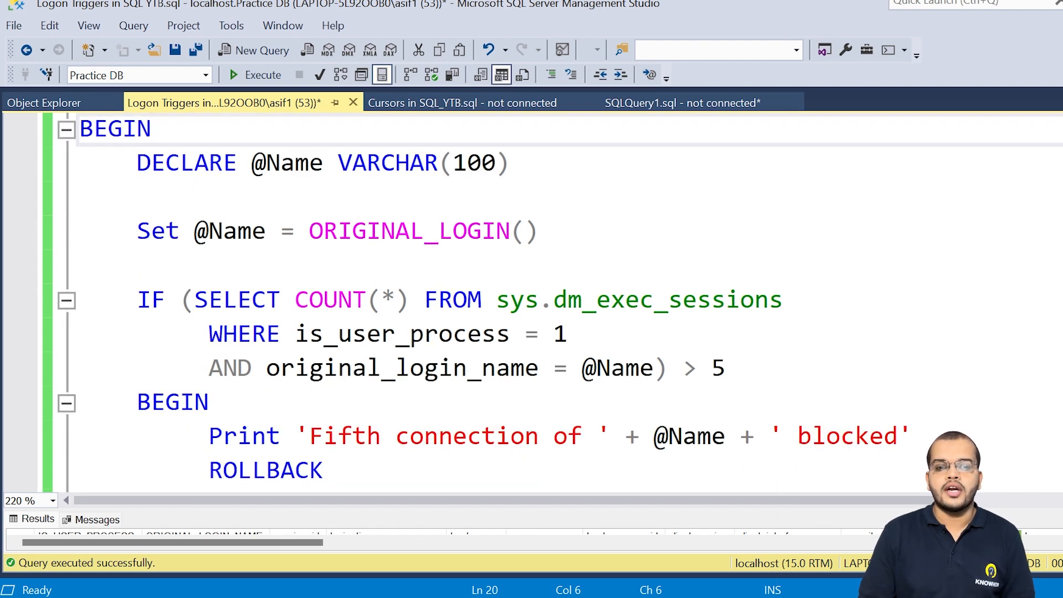
pyautogui.doubleClick(182, 164)
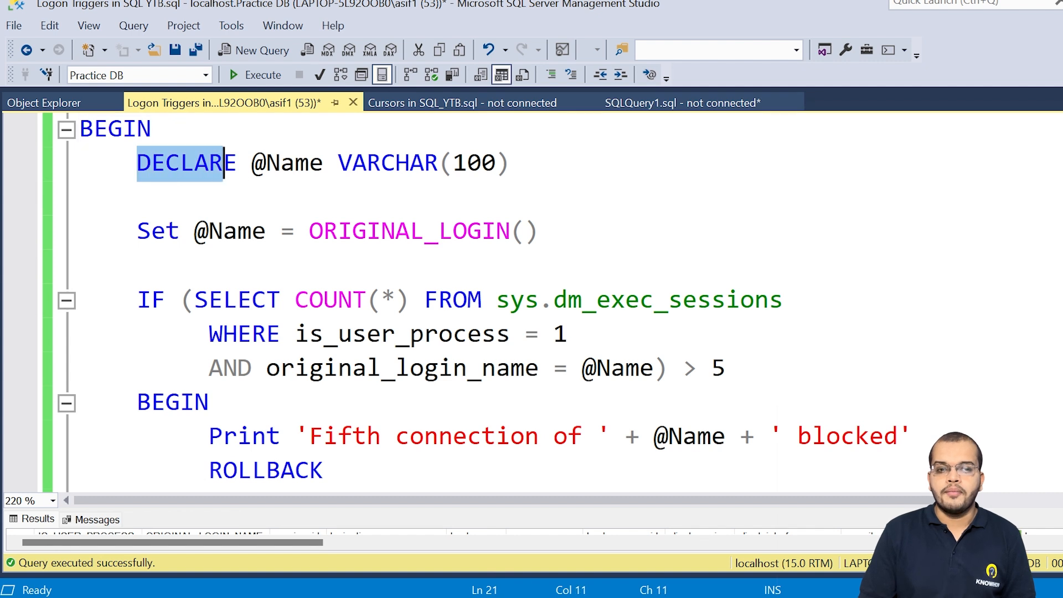
pyautogui.doubleClick(302, 165)
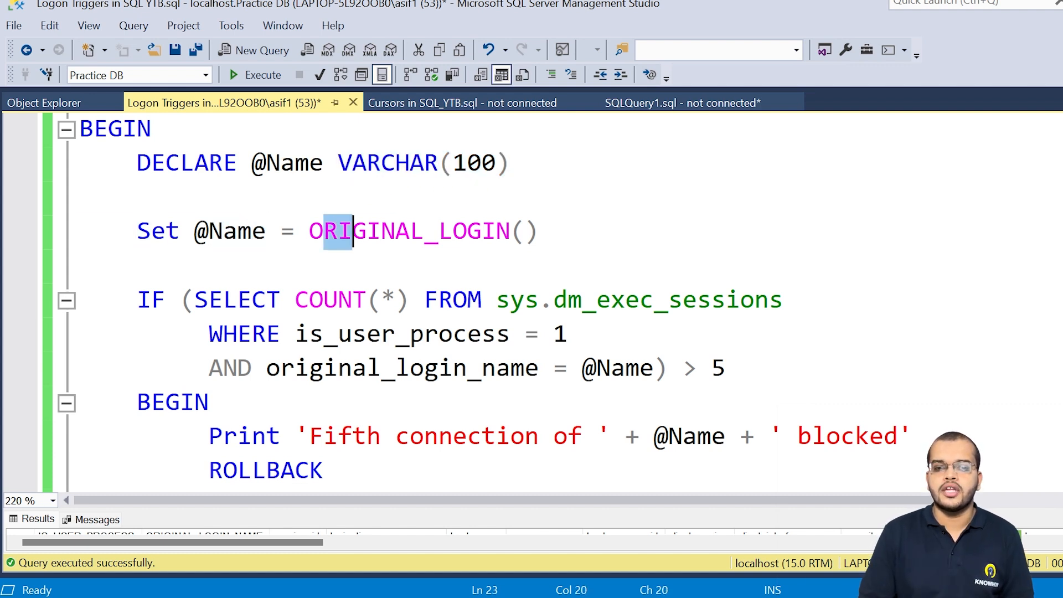
pyautogui.doubleClick(406, 232)
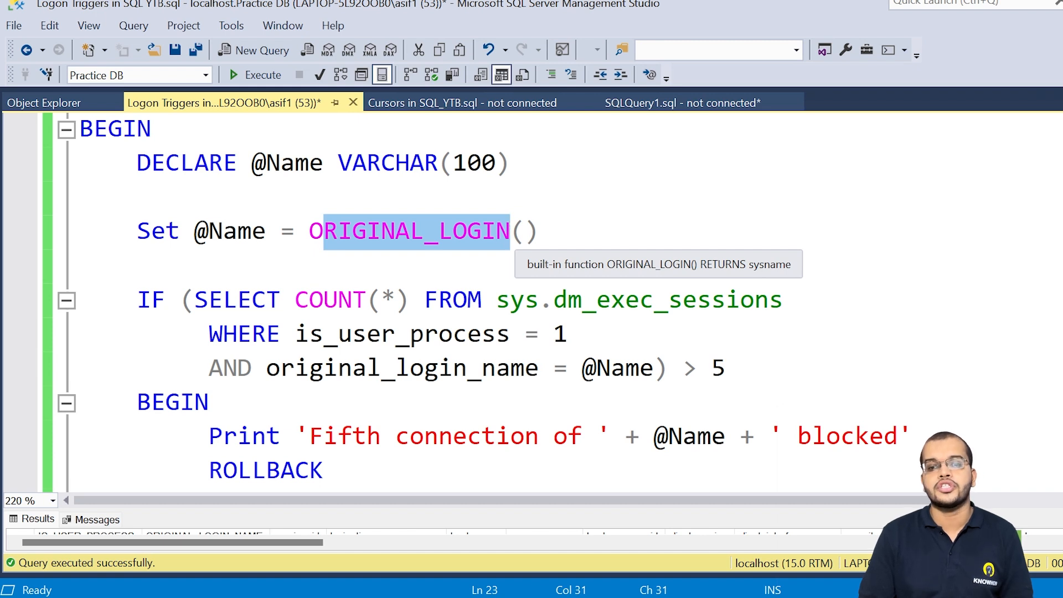
pyautogui.moveTo(505, 229)
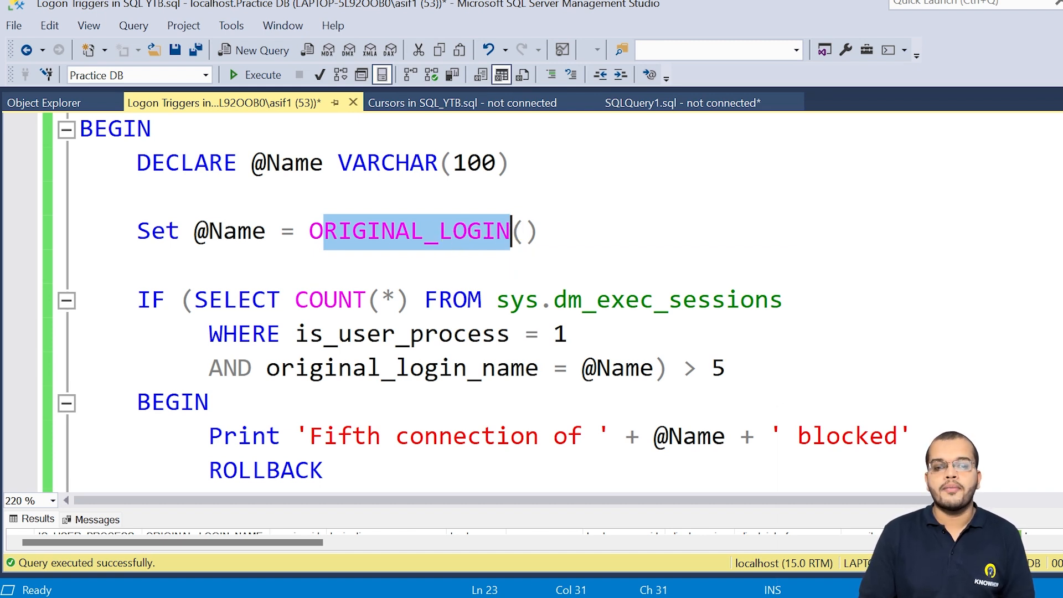
pyautogui.doubleClick(151, 299)
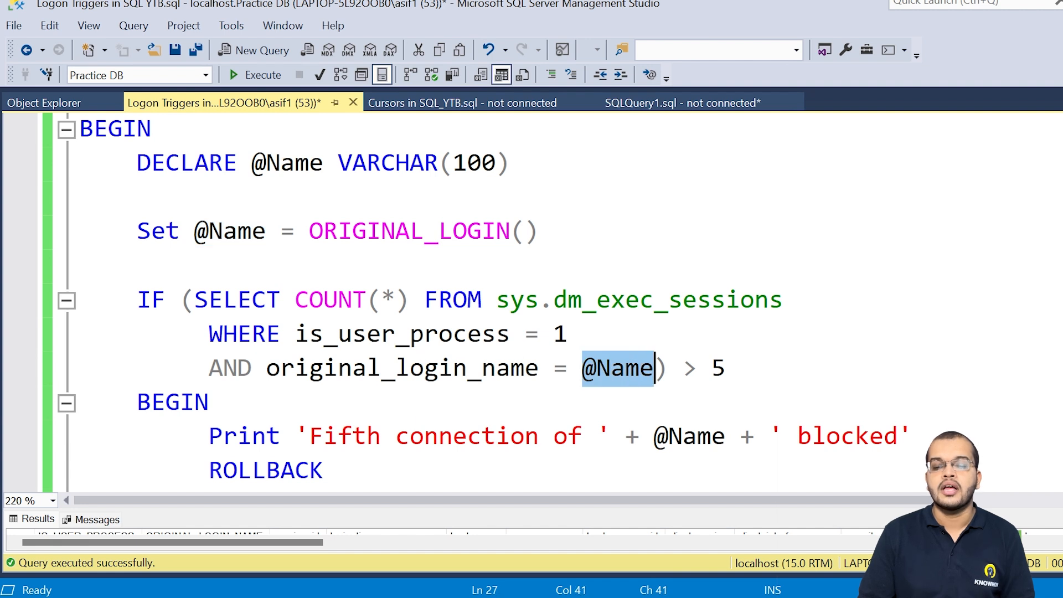
pyautogui.moveTo(648, 368)
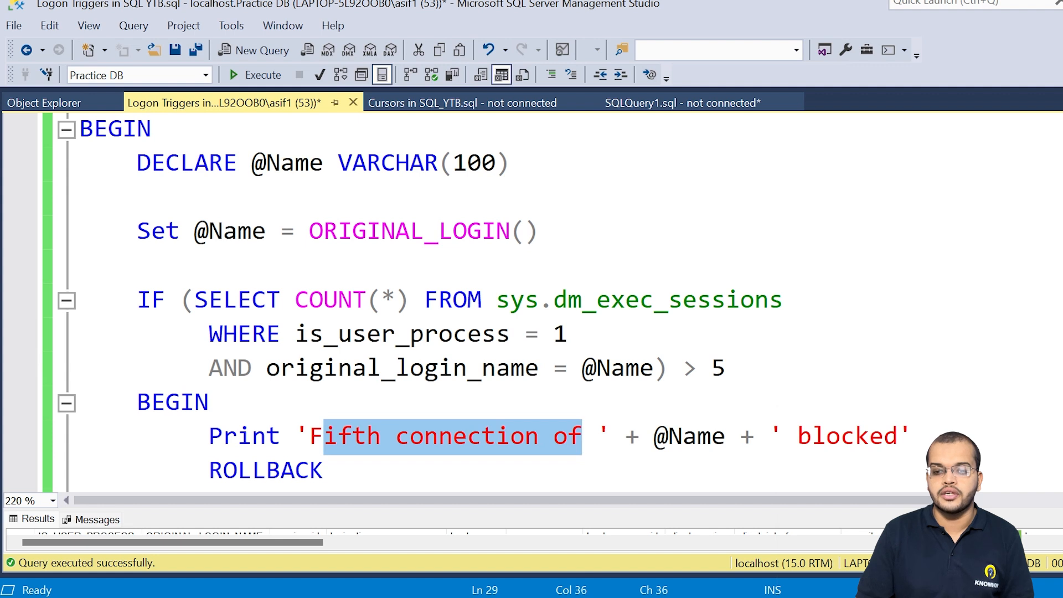
pyautogui.doubleClick(688, 436)
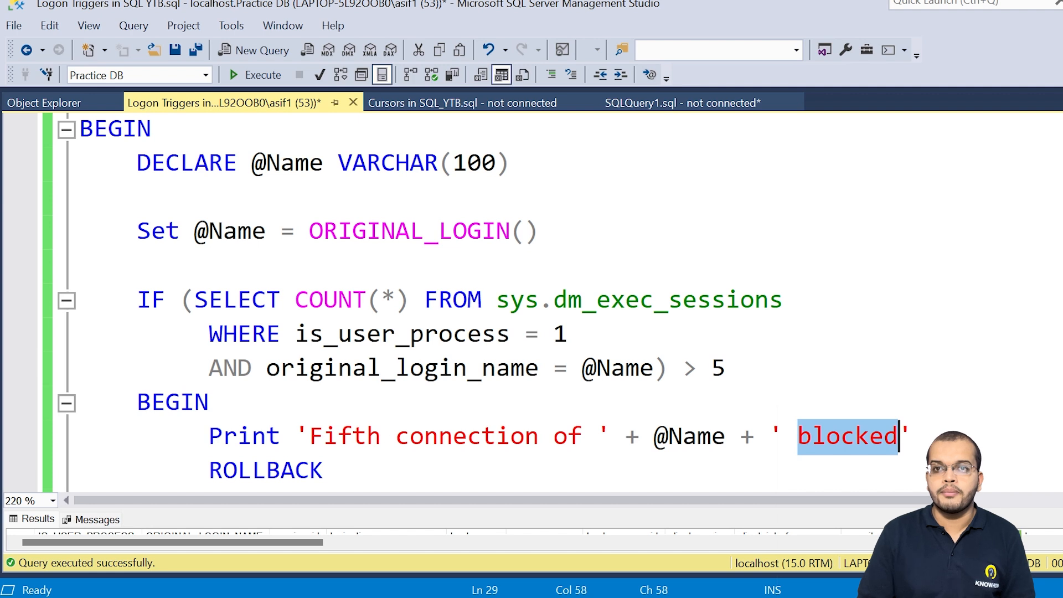
pyautogui.scroll(-3)
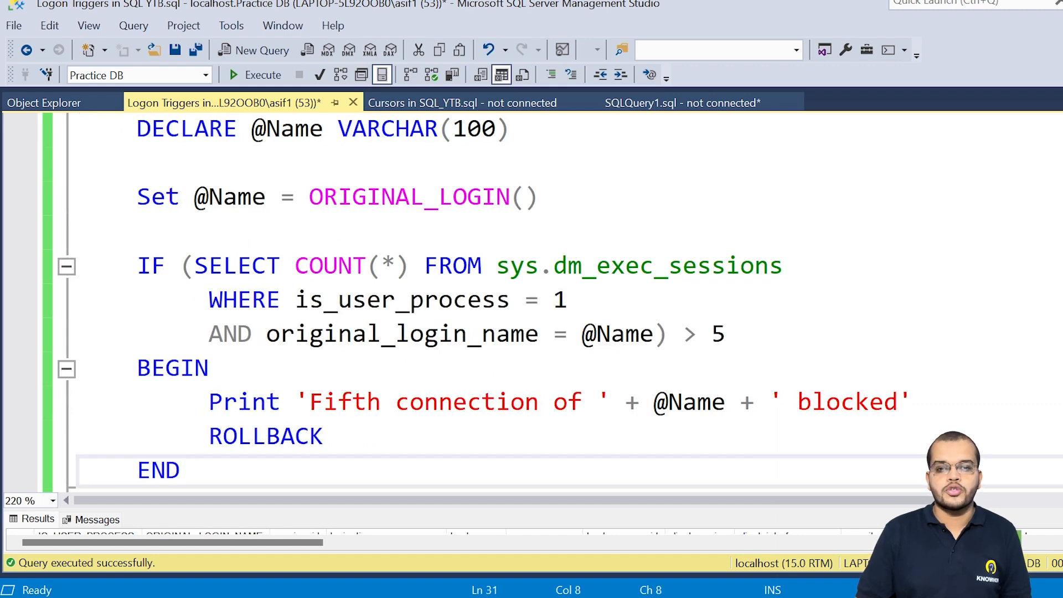
# Run the TR_LogonTriggers script until Messages reports commands completed successfully, then clear the selection
pyautogui.scroll(3)
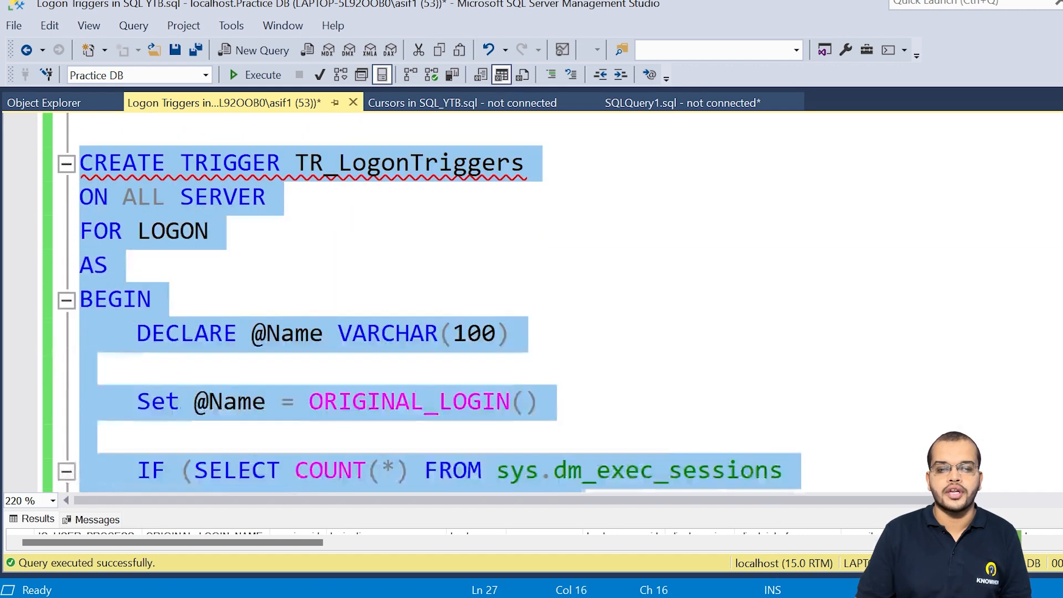
pyautogui.scroll(-3)
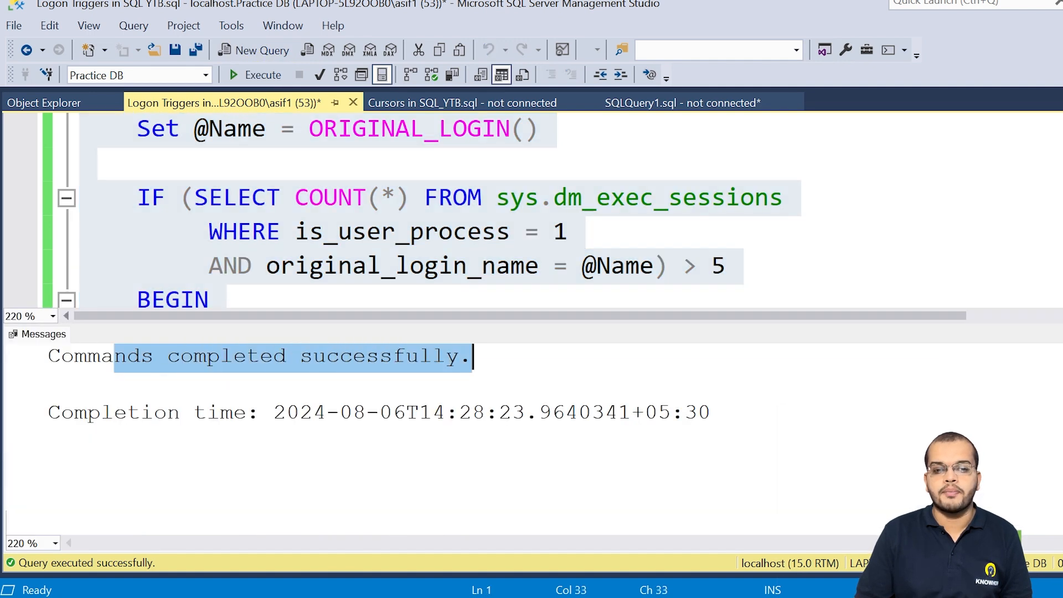
pyautogui.scroll(-3)
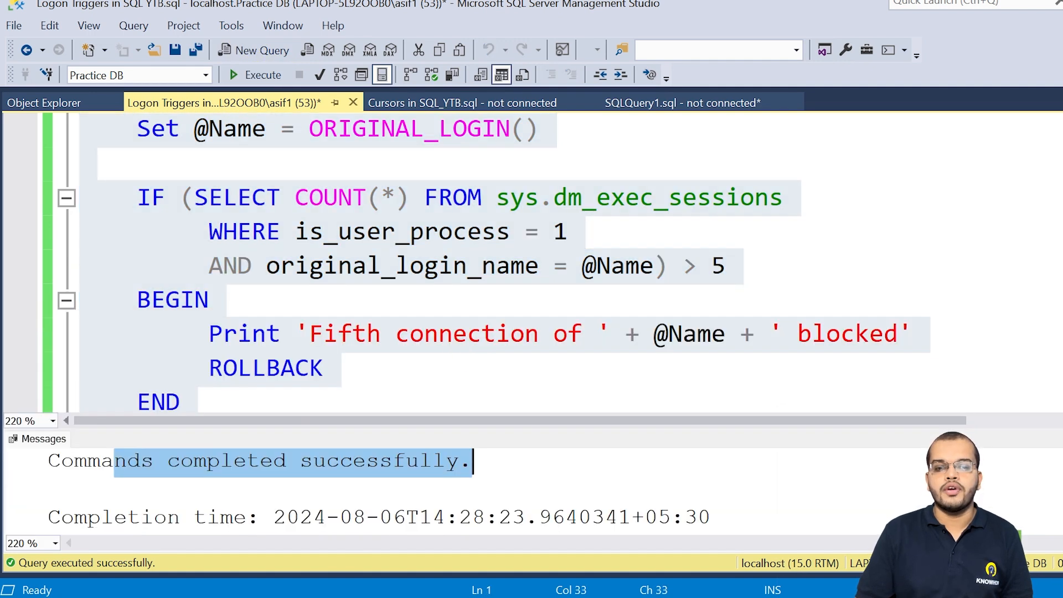
pyautogui.click(265, 368)
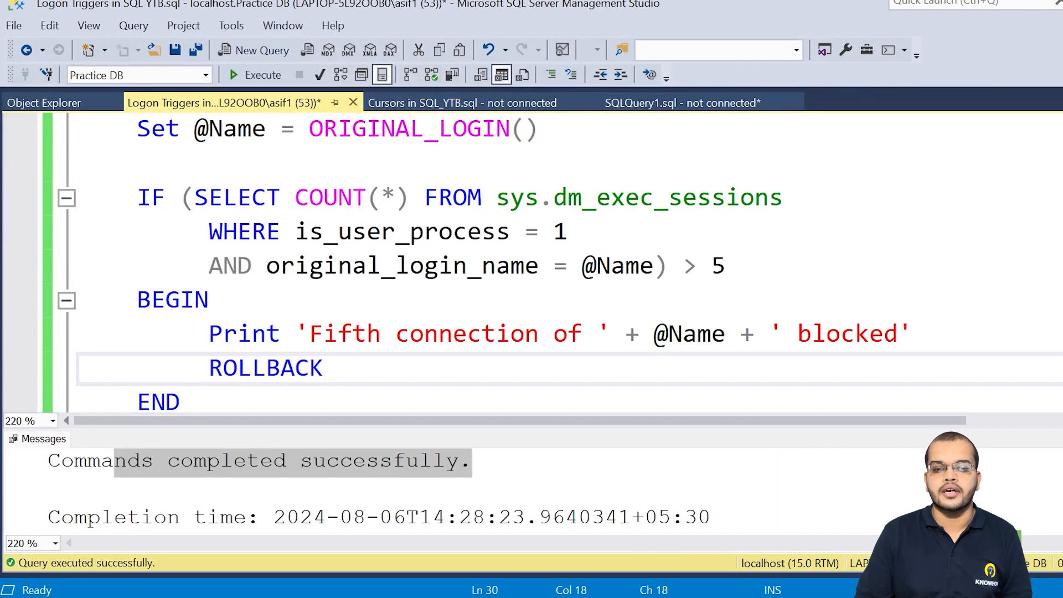
pyautogui.moveTo(264, 88)
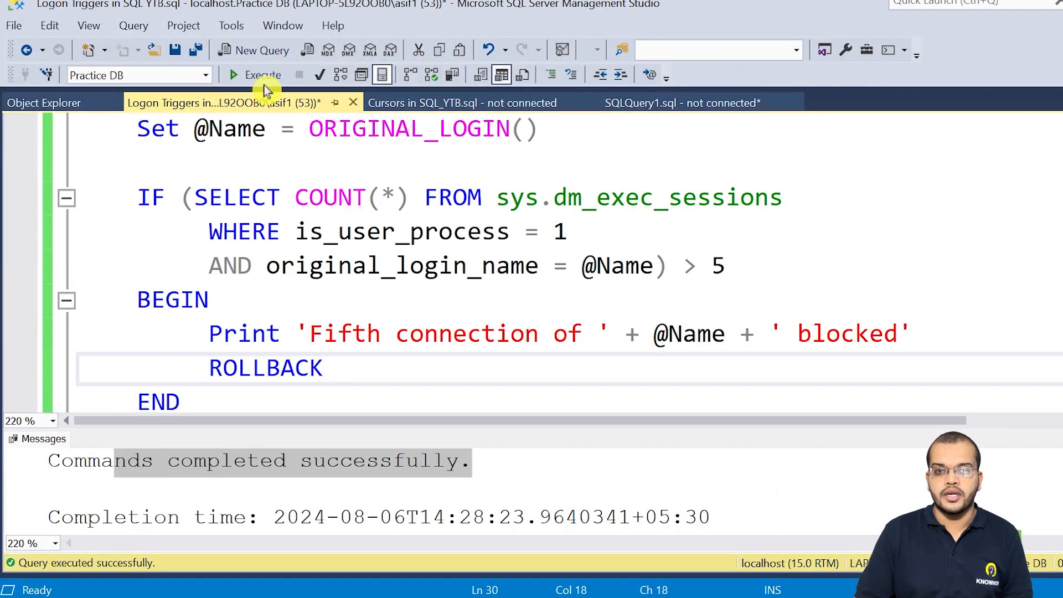
# Open additional query sessions until 'Logon failed due to trigger execution' appears
pyautogui.click(264, 50)
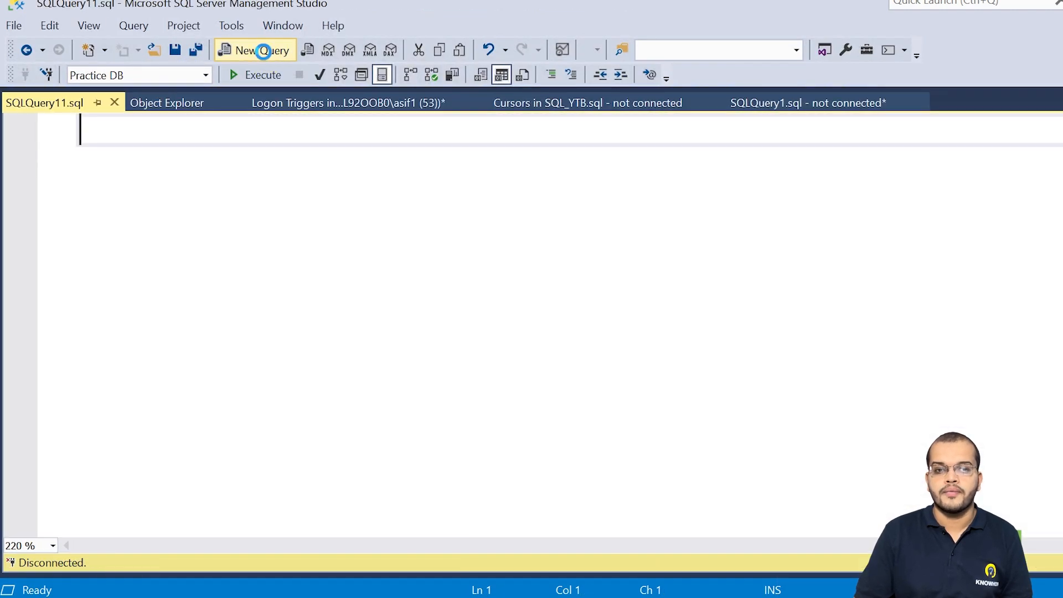
pyautogui.click(258, 49)
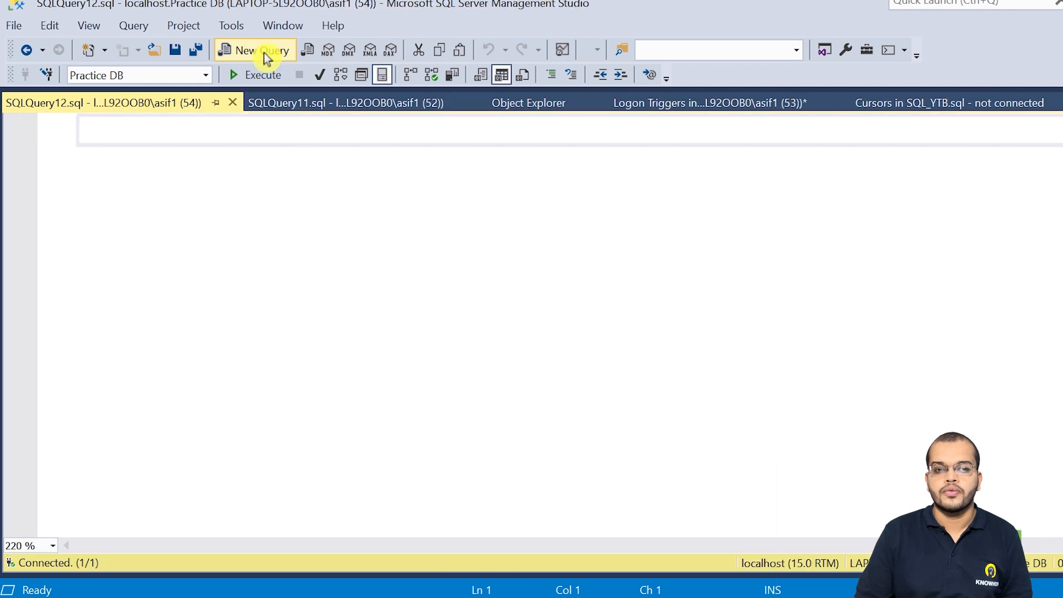
pyautogui.click(255, 51)
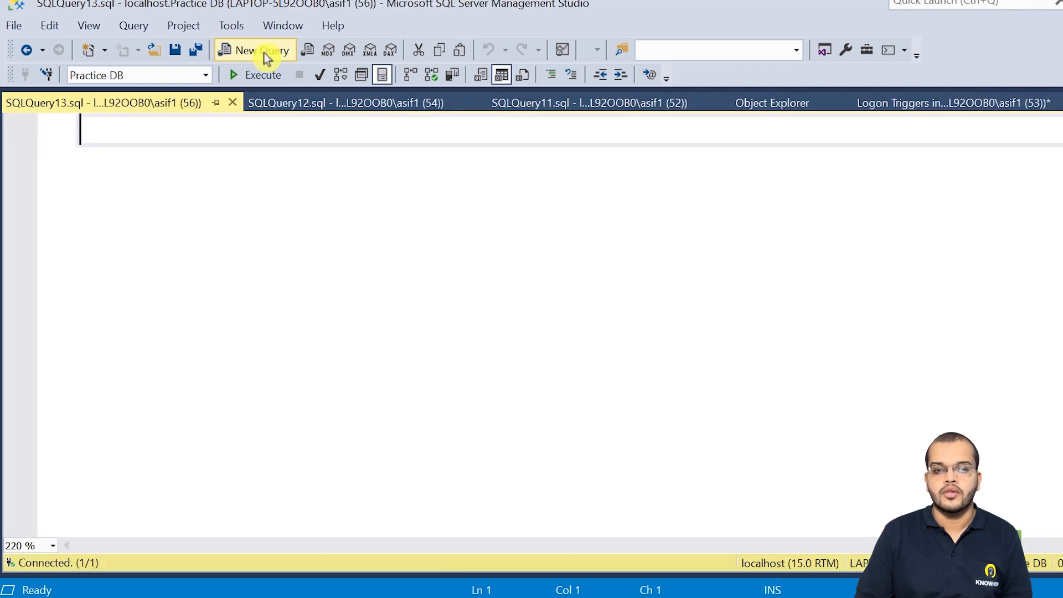
pyautogui.click(256, 50)
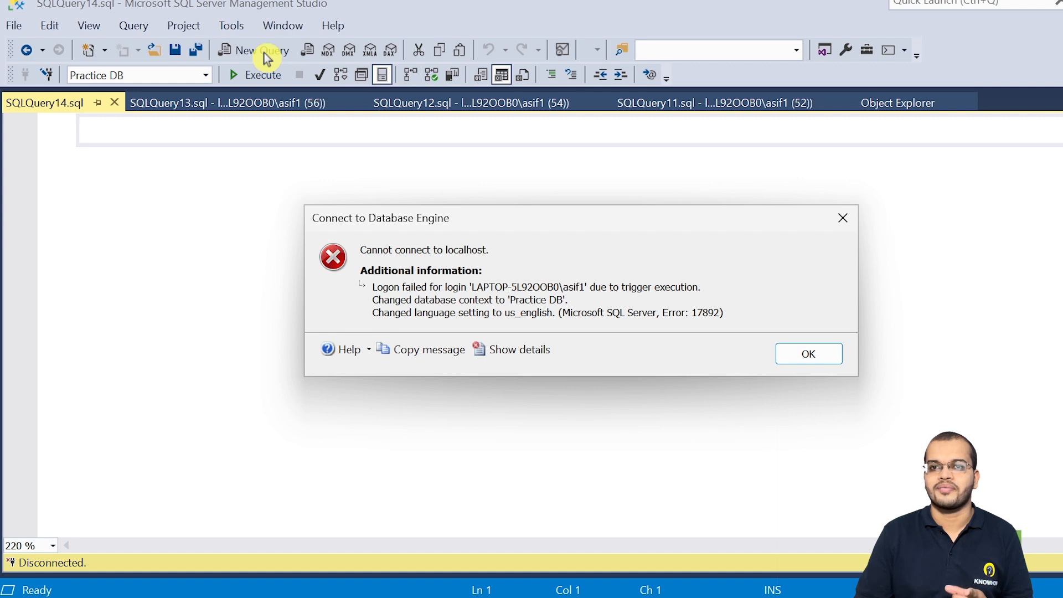
pyautogui.moveTo(286, 97)
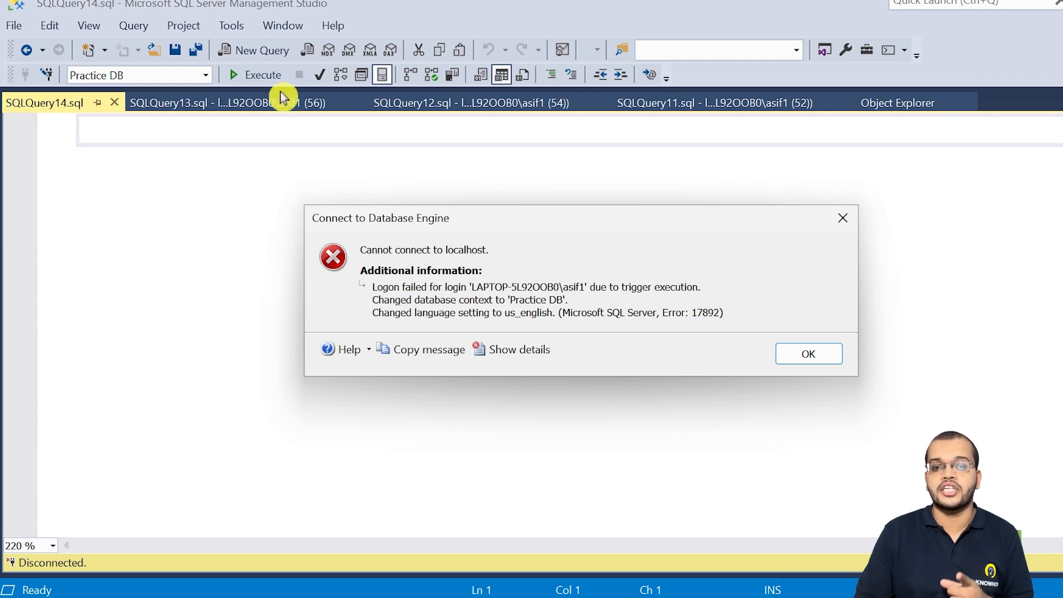
pyautogui.moveTo(730, 376)
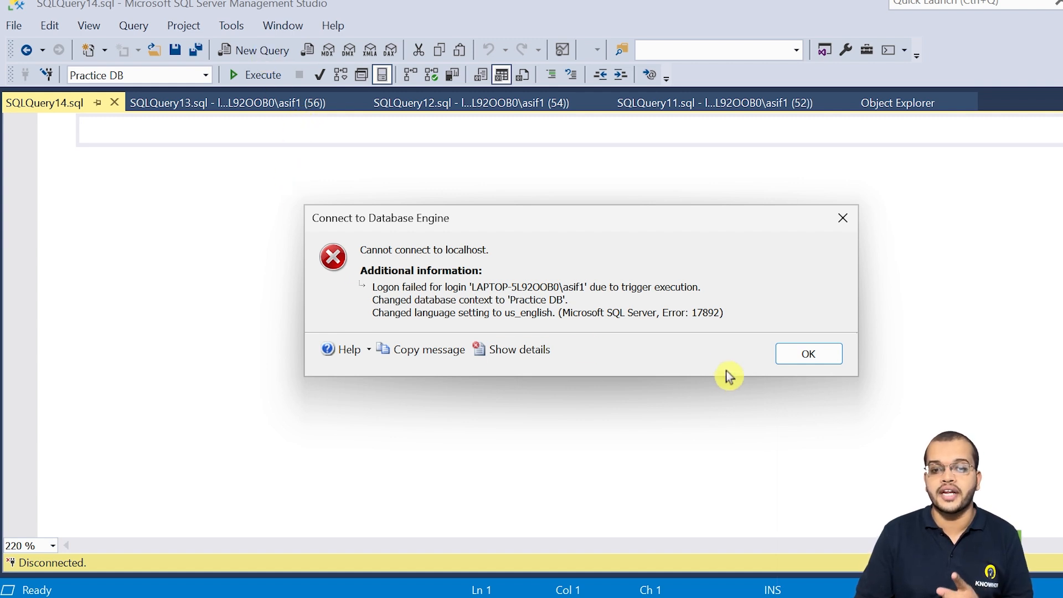
pyautogui.moveTo(440, 272)
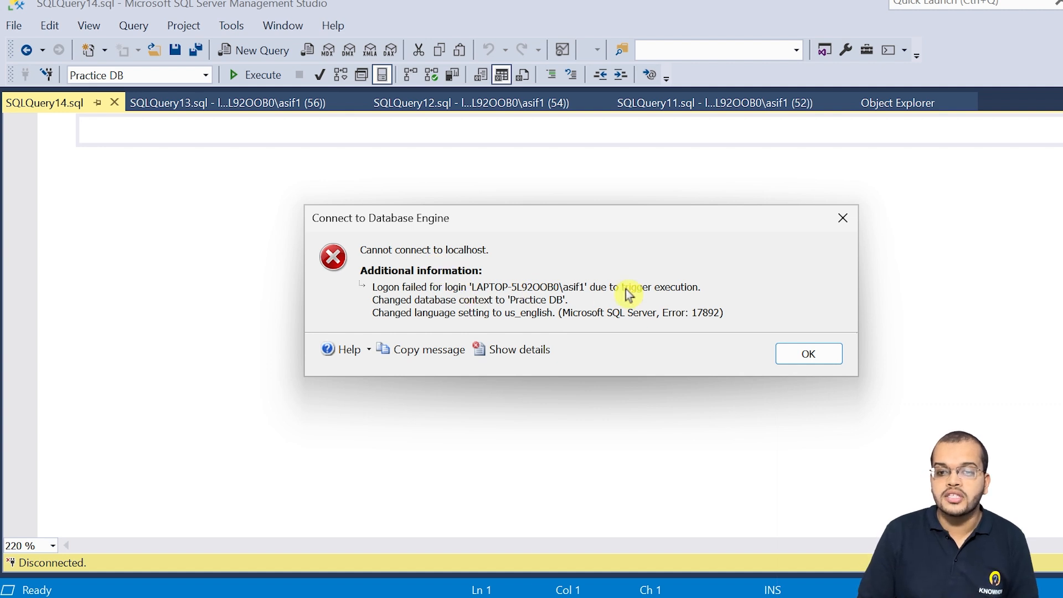
pyautogui.moveTo(697, 291)
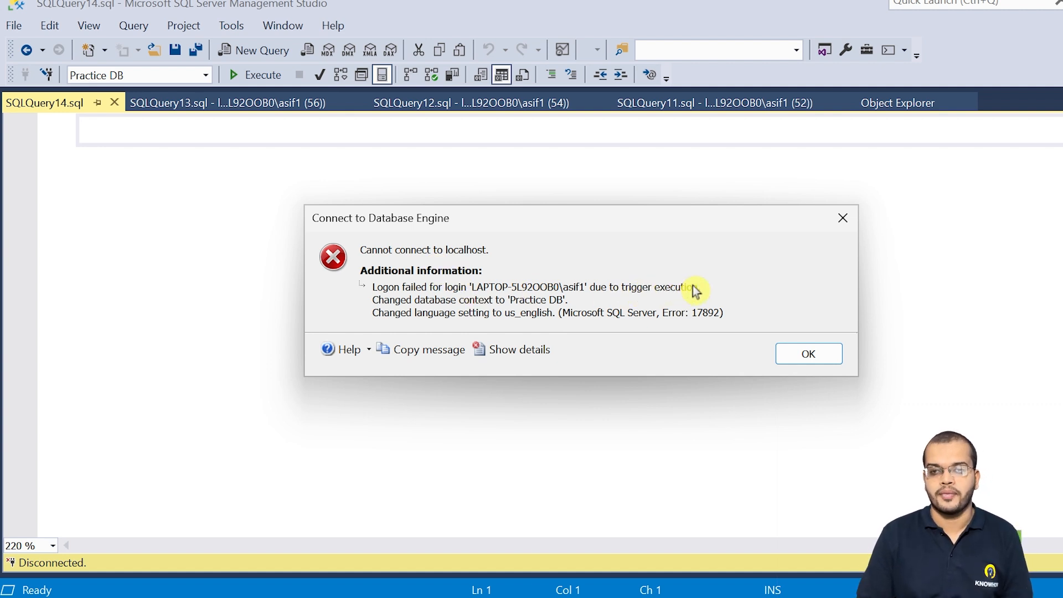
pyautogui.moveTo(714, 291)
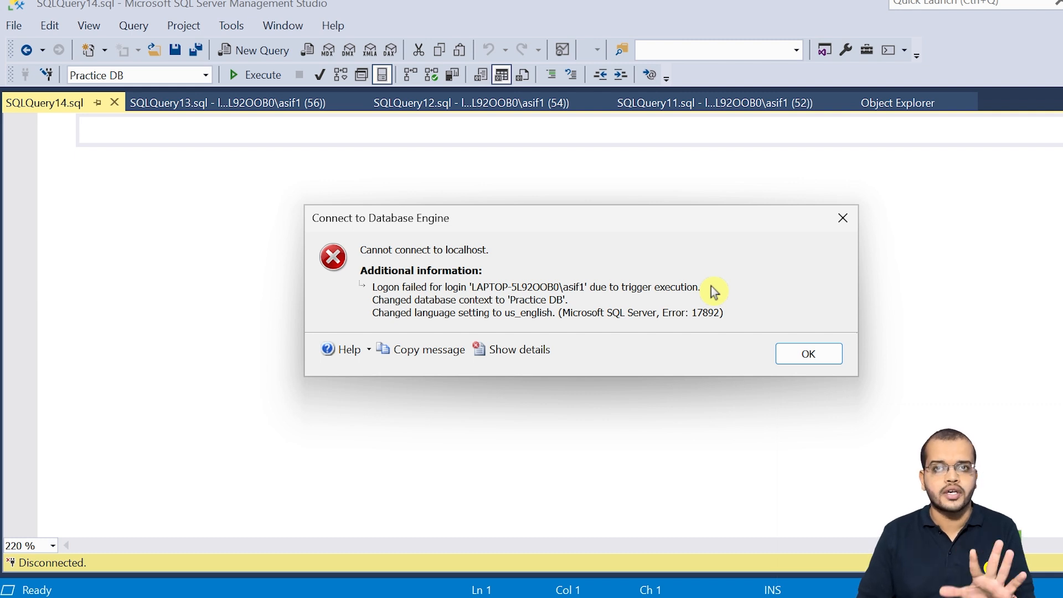
pyautogui.moveTo(703, 314)
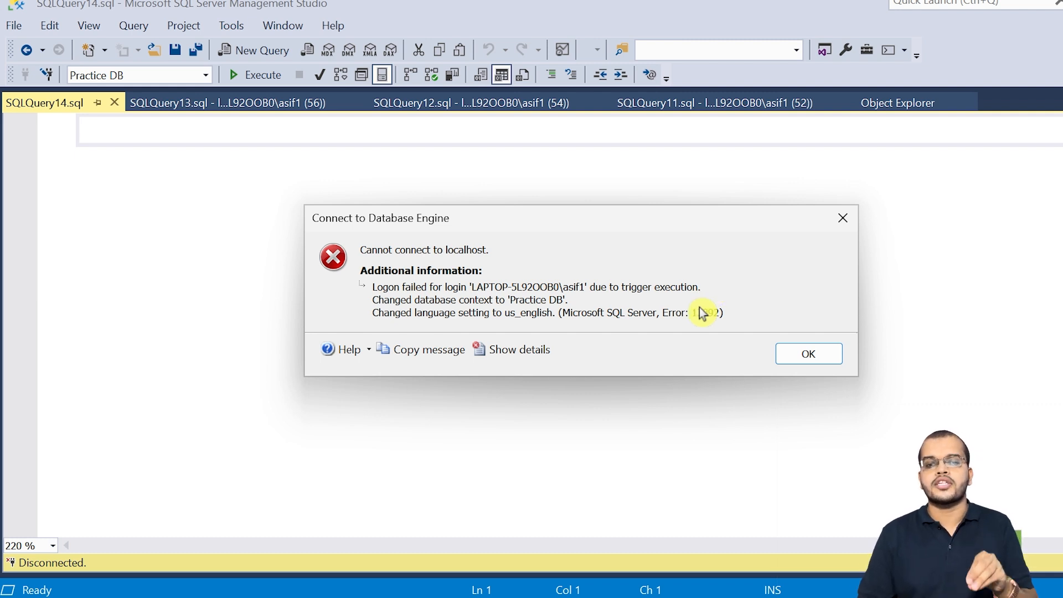
pyautogui.moveTo(689, 307)
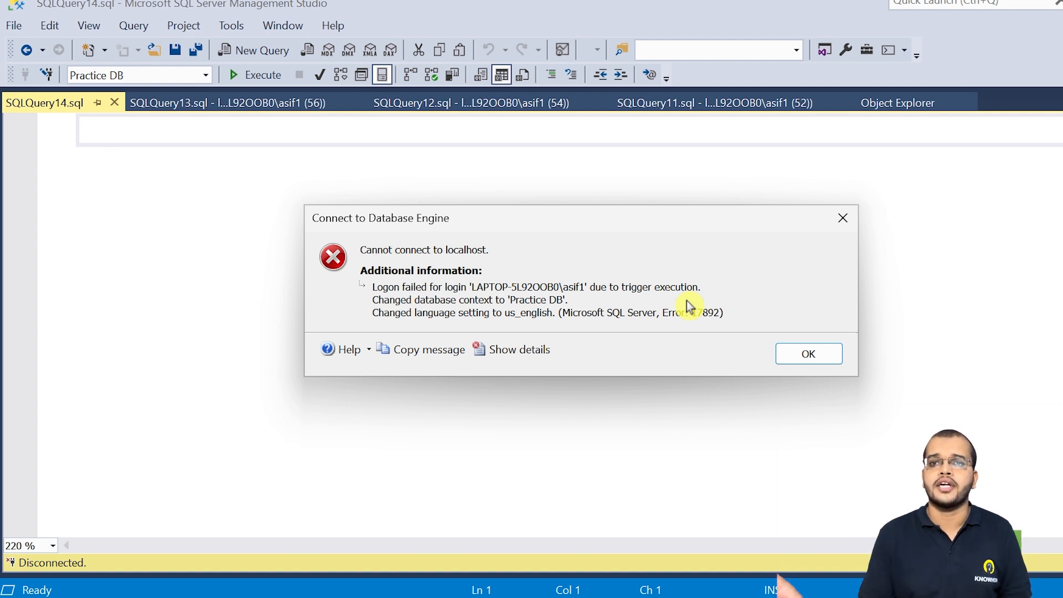
# Dismiss the logon failure, retry connecting to localhost, acknowledge the repeat error, and close the extra tab
pyautogui.click(808, 353)
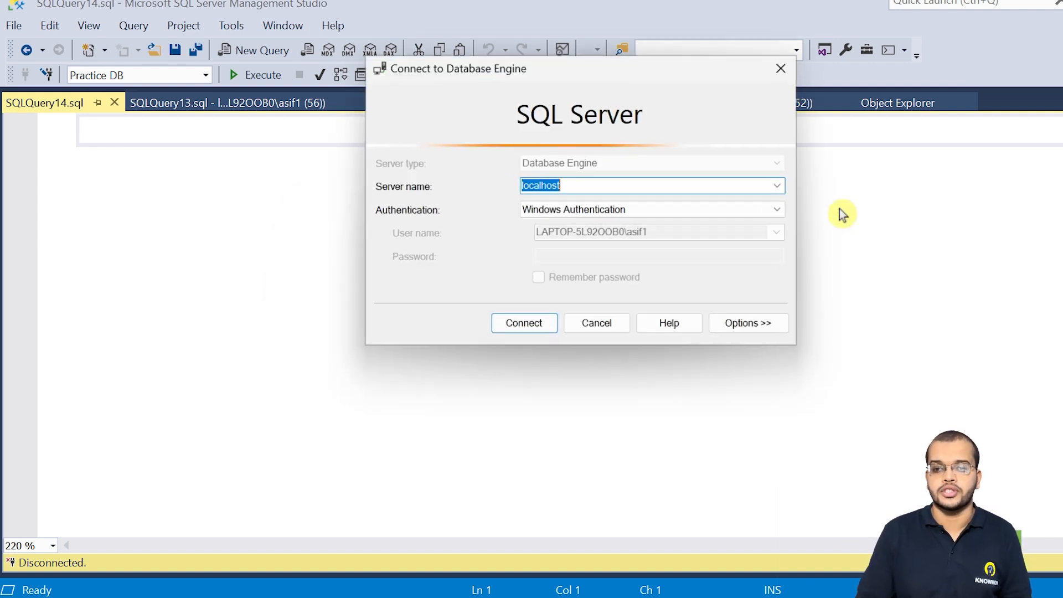
pyautogui.click(523, 323)
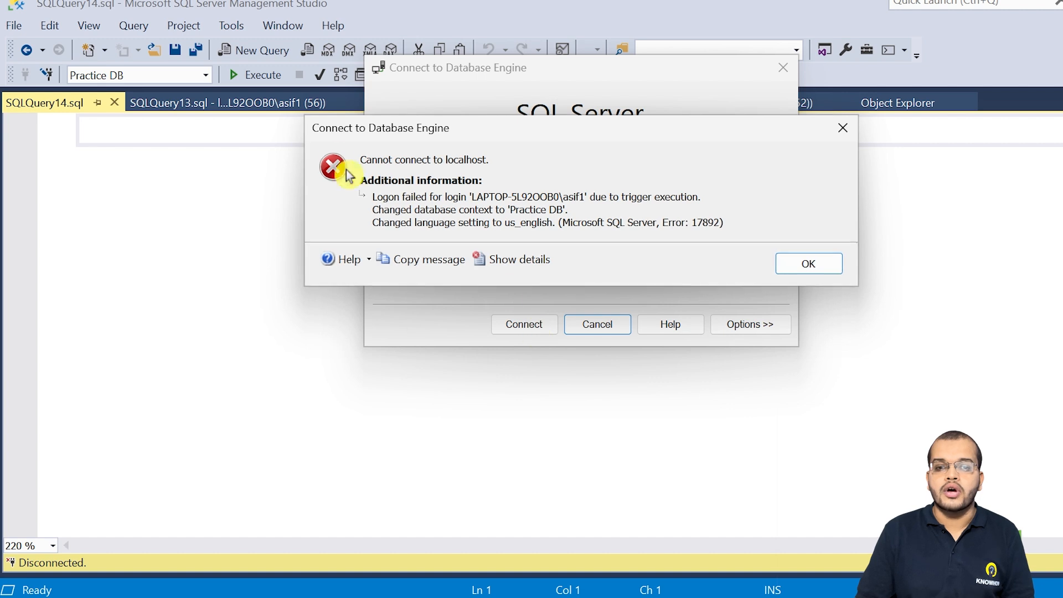
pyautogui.moveTo(417, 274)
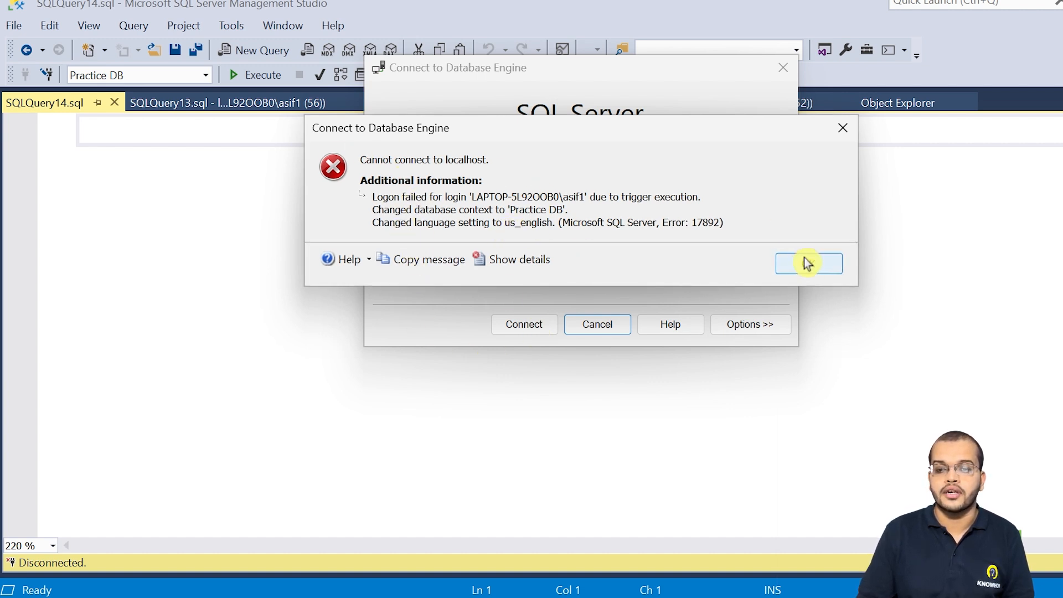
pyautogui.click(809, 264)
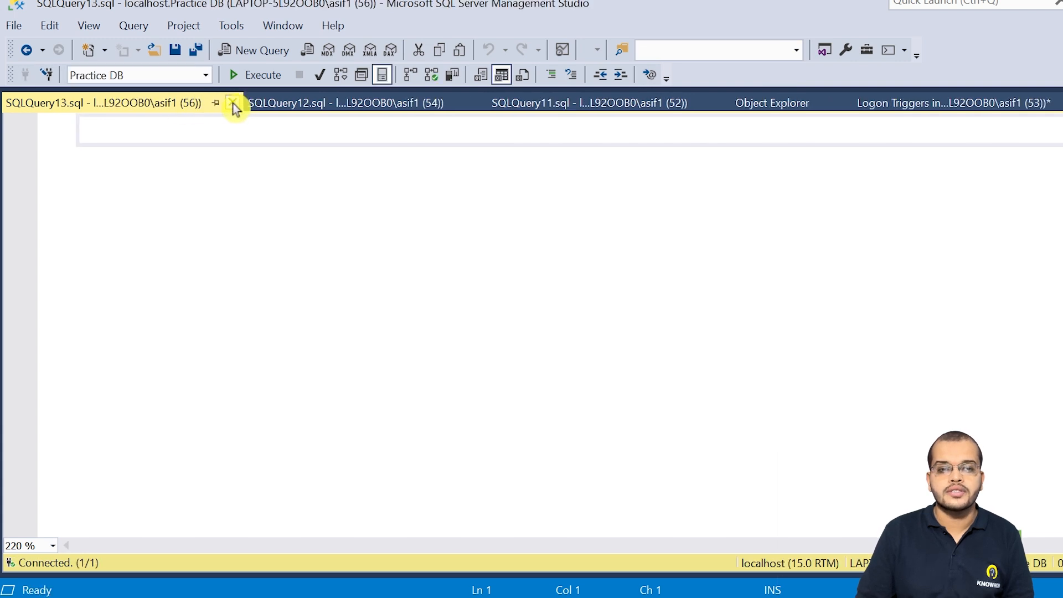
pyautogui.click(233, 103)
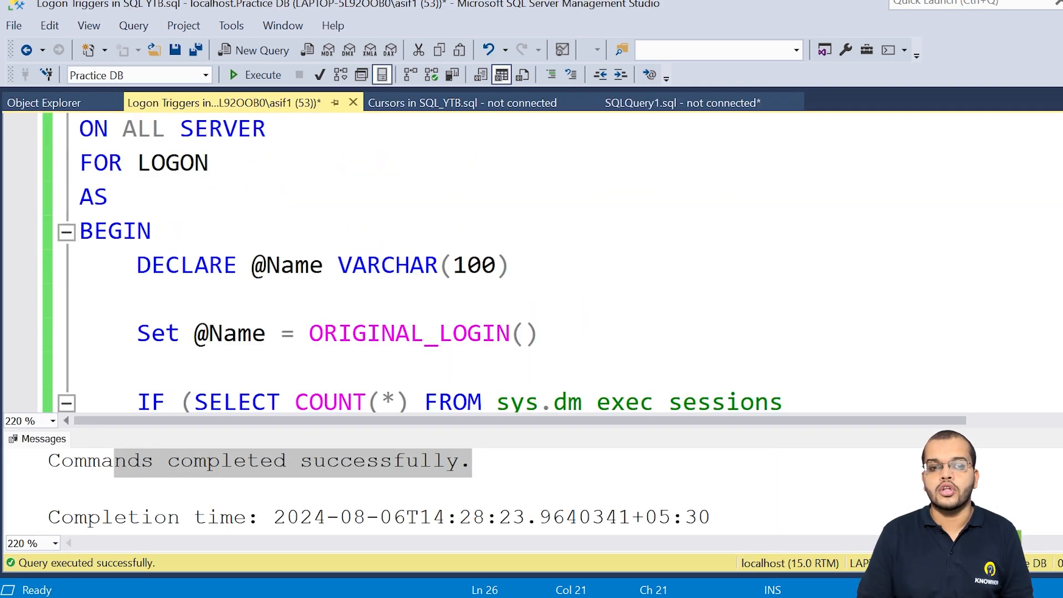